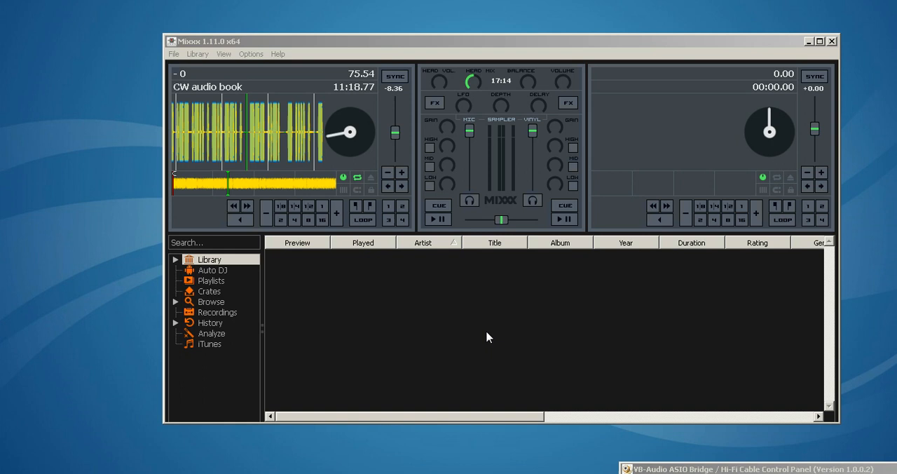
pyautogui.moveTo(394, 401)
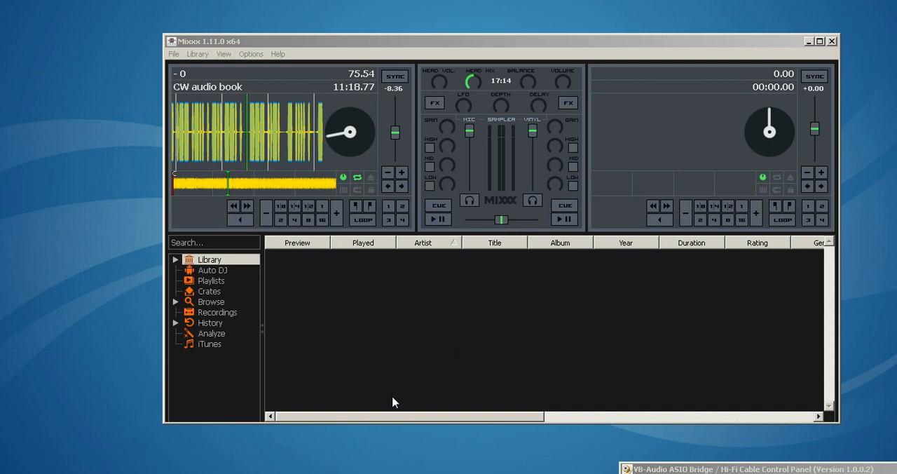
pyautogui.moveTo(390, 399)
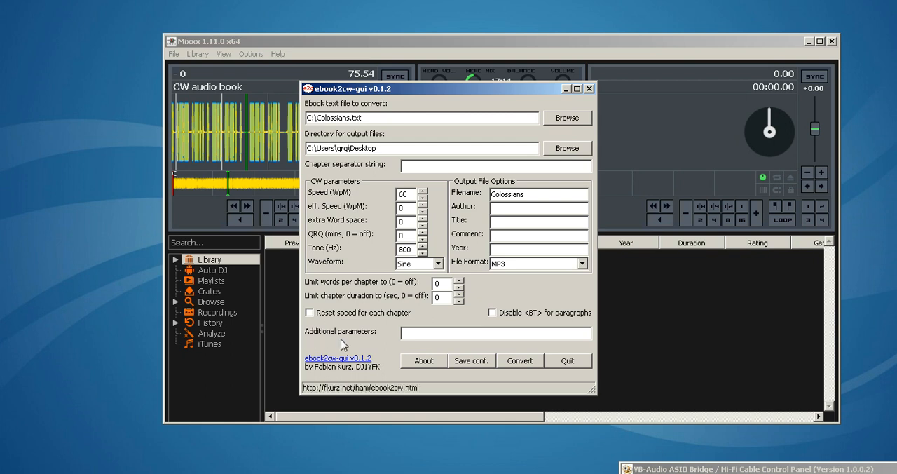
pyautogui.moveTo(386, 195)
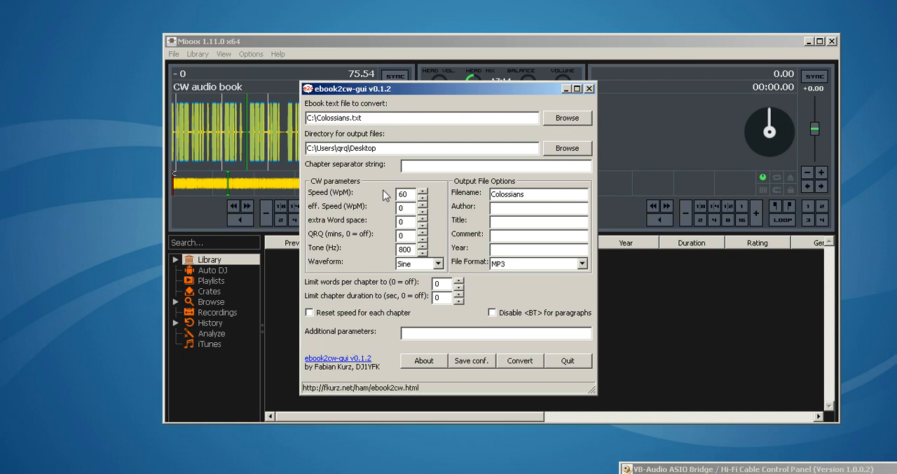
pyautogui.moveTo(336, 257)
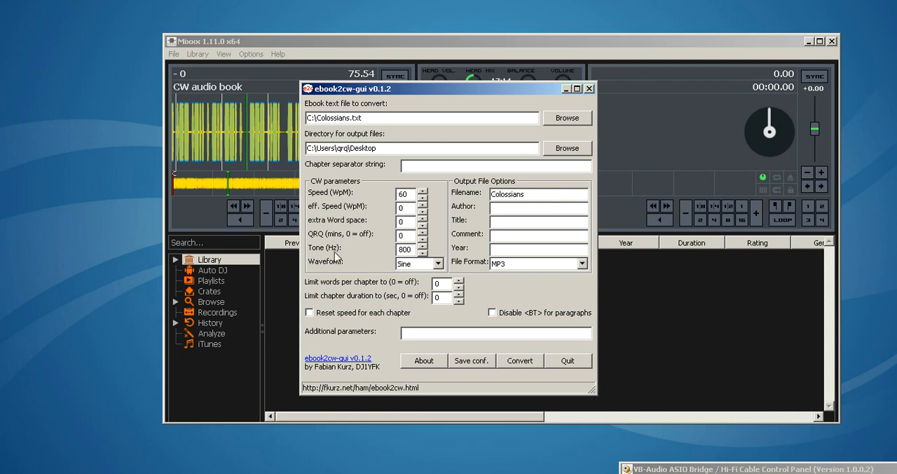
pyautogui.moveTo(567, 97)
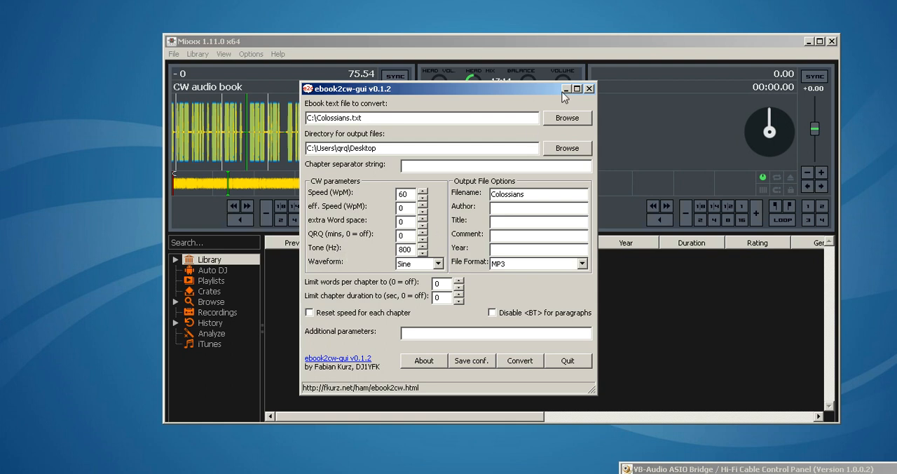
# - Minimize the ebook2cw-gui converter window so Mixxx shows again
pyautogui.click(564, 89)
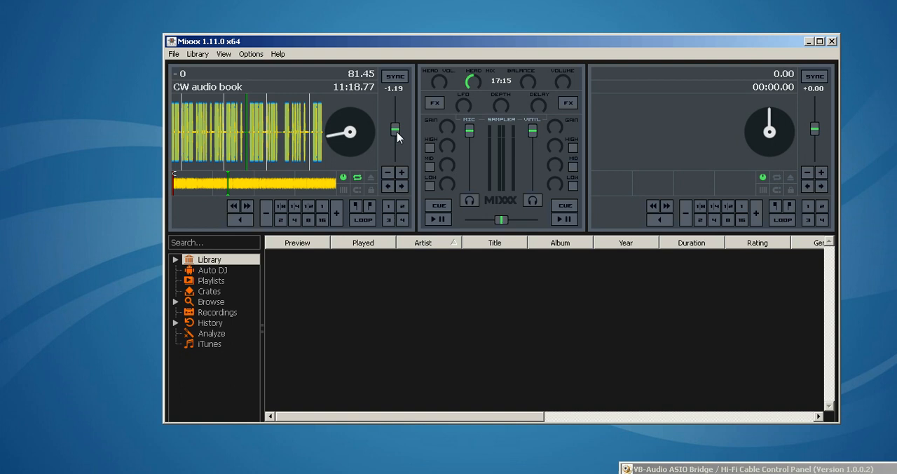
pyautogui.moveTo(432, 219)
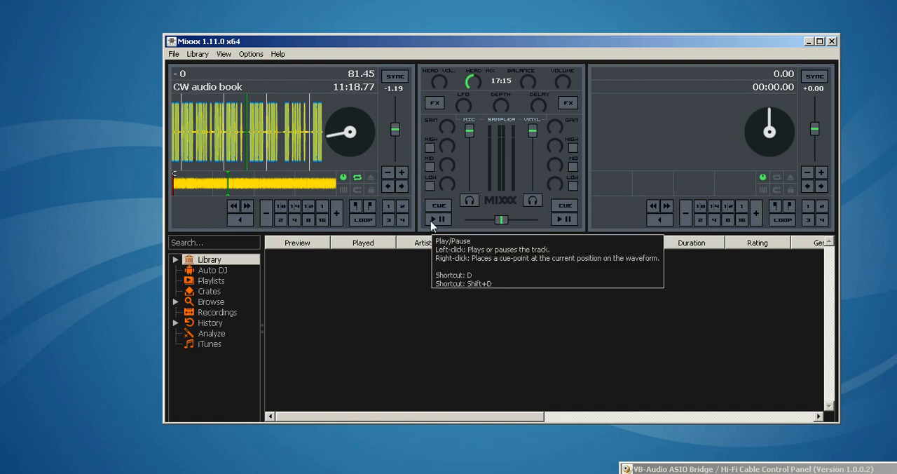
# - Play the CW audio book, try the slowest pitch, then settle near -7% (76.72 BPM)
pyautogui.click(431, 219)
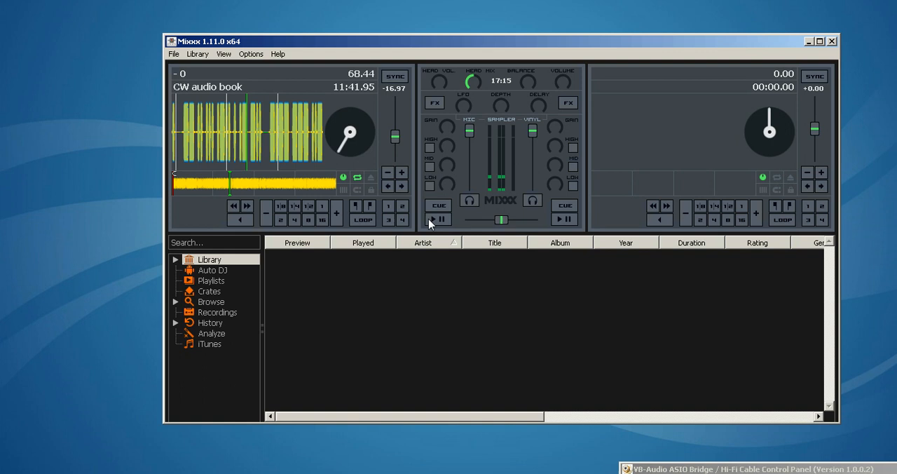
pyautogui.moveTo(432, 218)
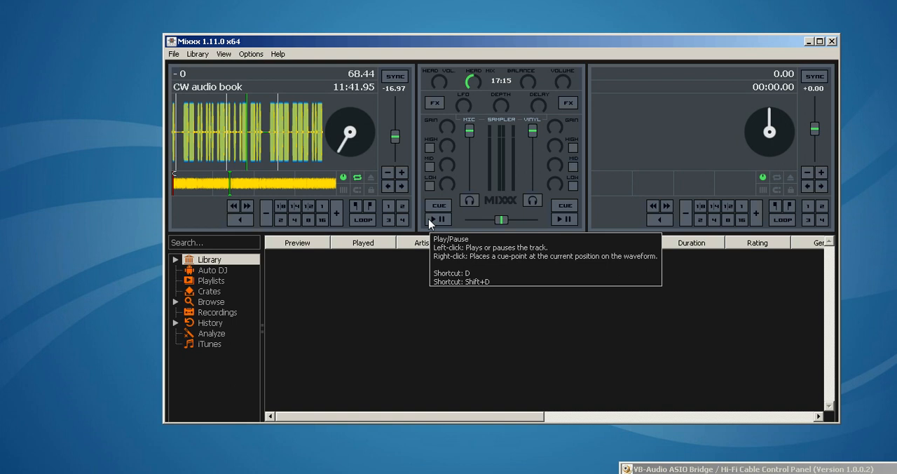
pyautogui.moveTo(380, 185)
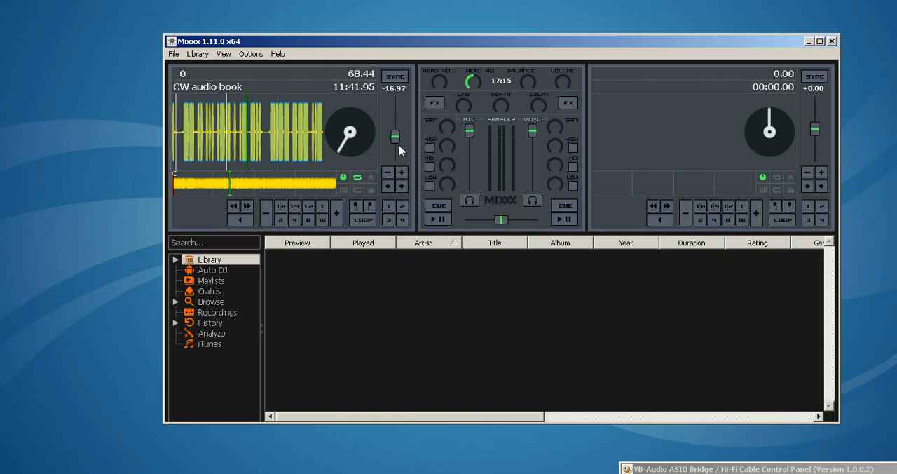
pyautogui.moveTo(397, 136)
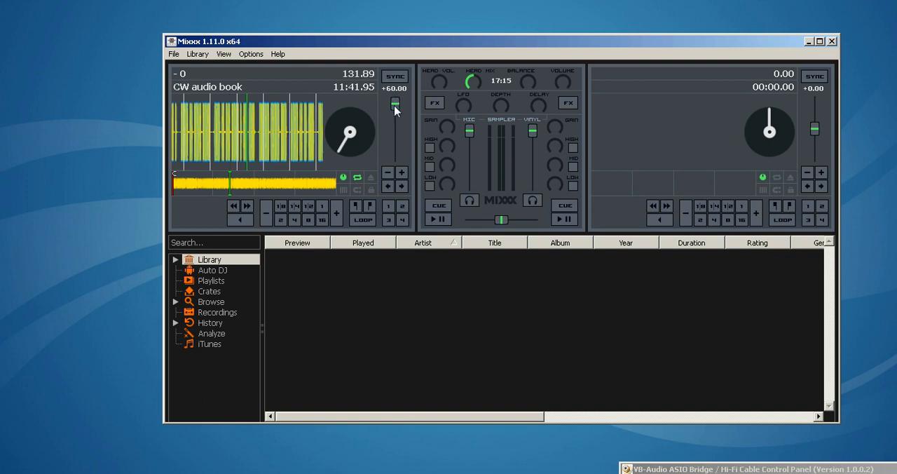
pyautogui.moveTo(394, 103); pyautogui.dragTo(394, 129)
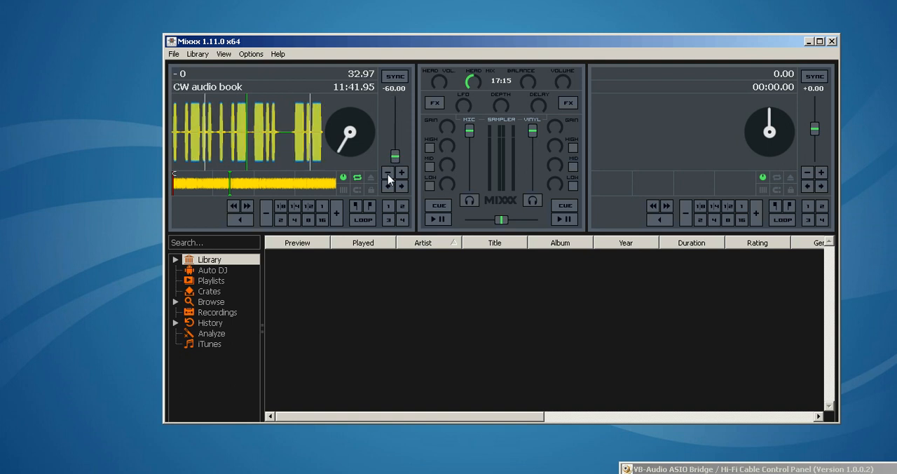
pyautogui.moveTo(395, 157); pyautogui.dragTo(395, 138)
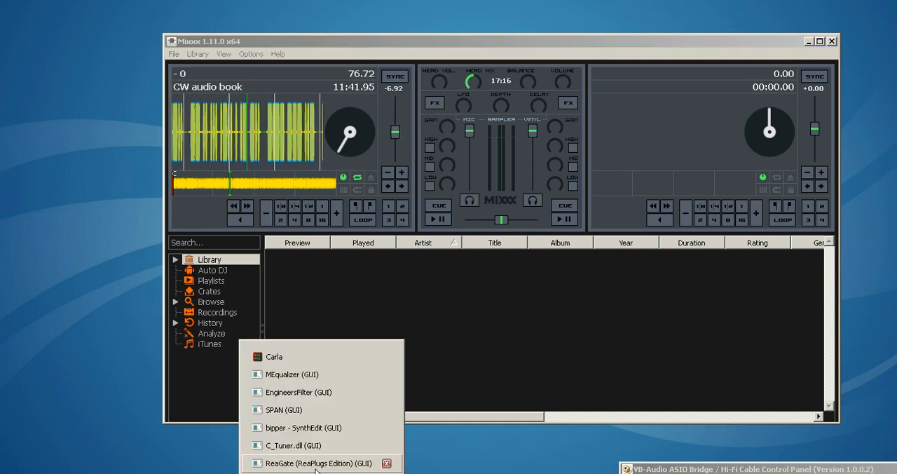
# - Bring up Carla's patchbay and disconnect the mixxx output's existing connection
pyautogui.click(275, 356)
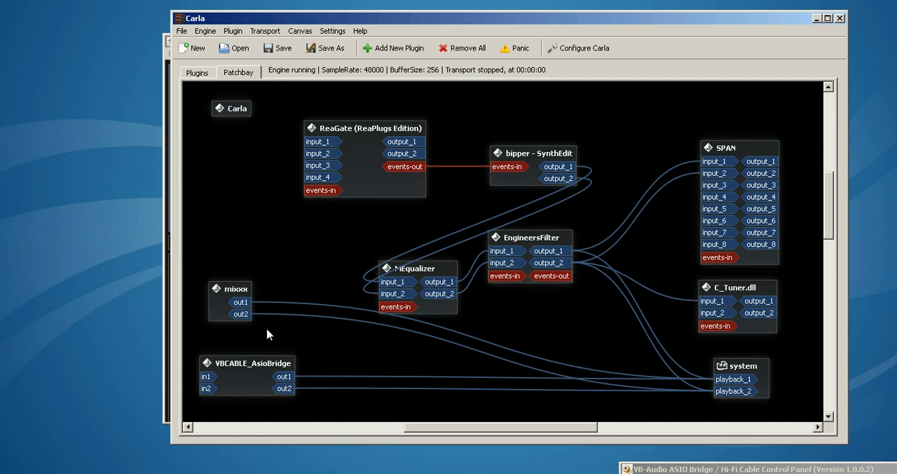
pyautogui.rightClick(241, 302)
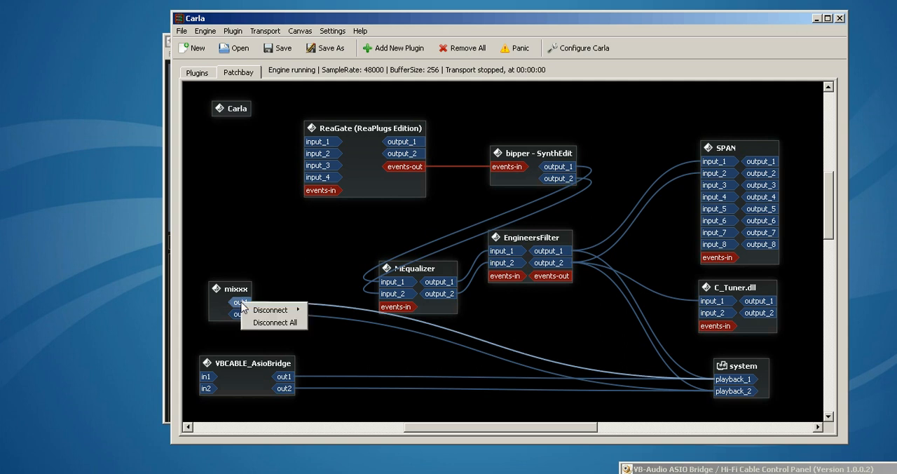
pyautogui.moveTo(271, 310)
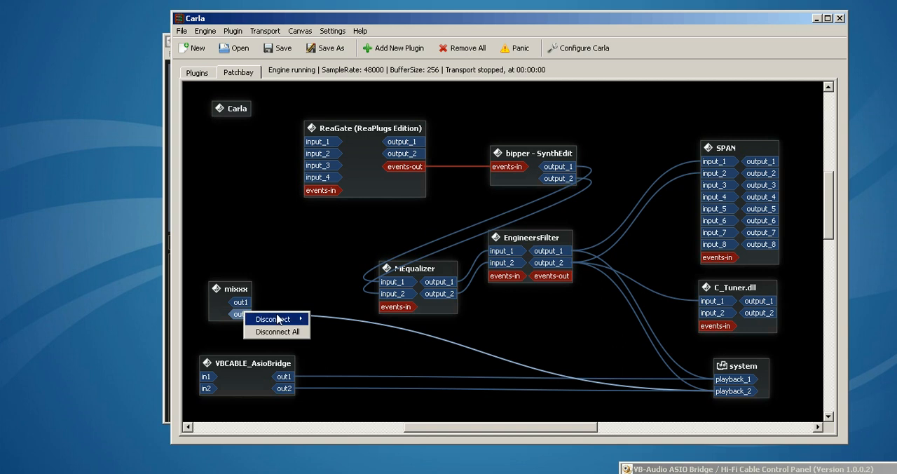
pyautogui.click(274, 318)
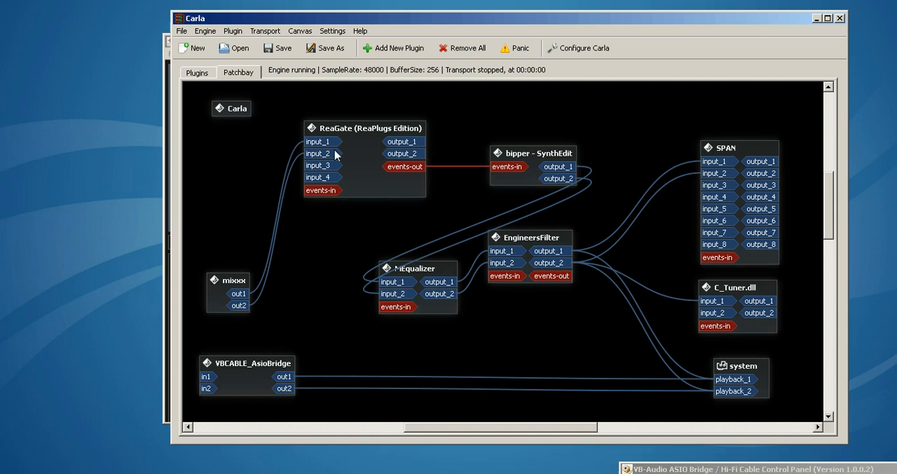
pyautogui.moveTo(552, 239)
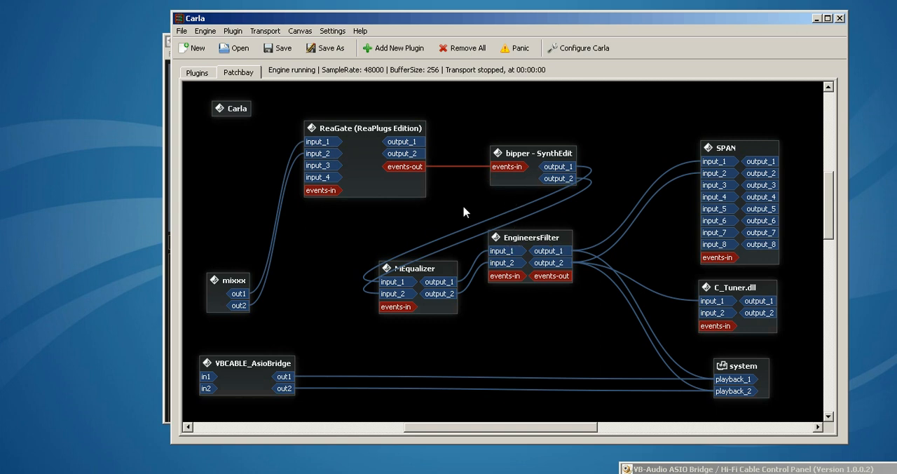
pyautogui.moveTo(389, 197)
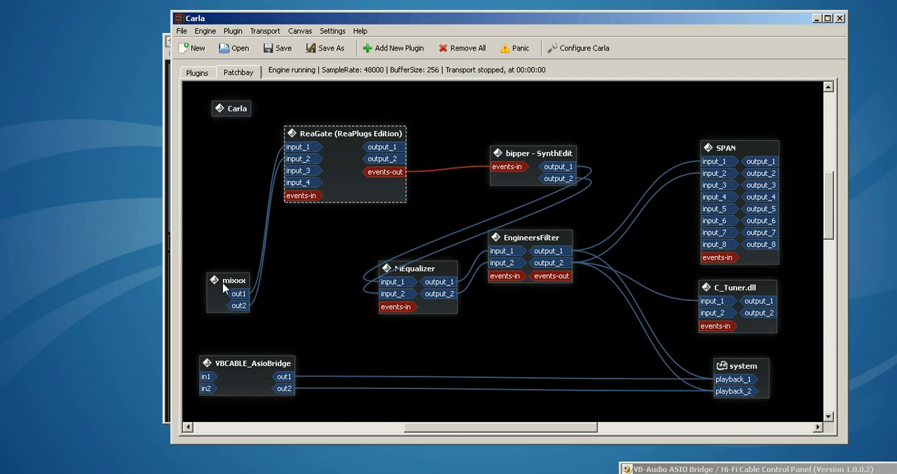
pyautogui.moveTo(334, 199)
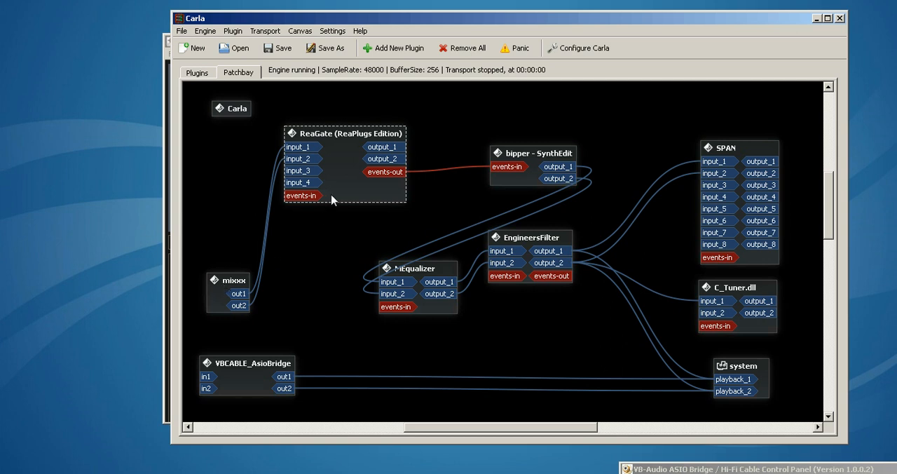
pyautogui.moveTo(342, 202)
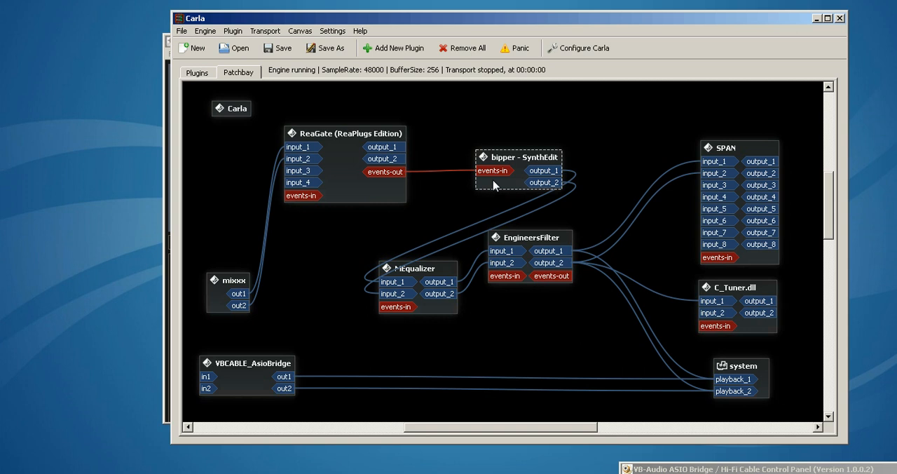
pyautogui.moveTo(493, 185)
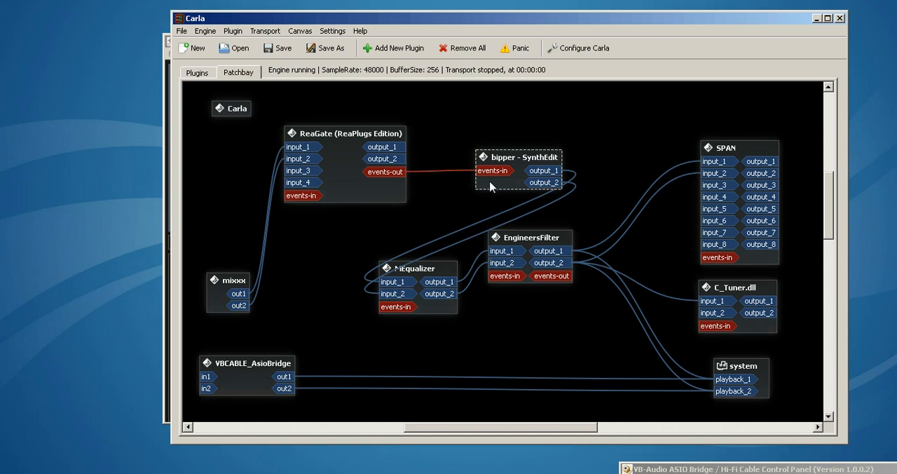
pyautogui.moveTo(488, 189)
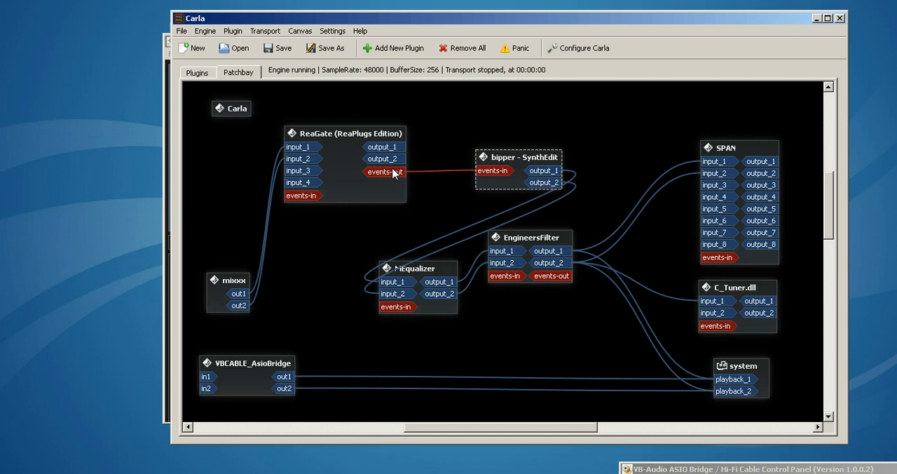
pyautogui.moveTo(373, 183)
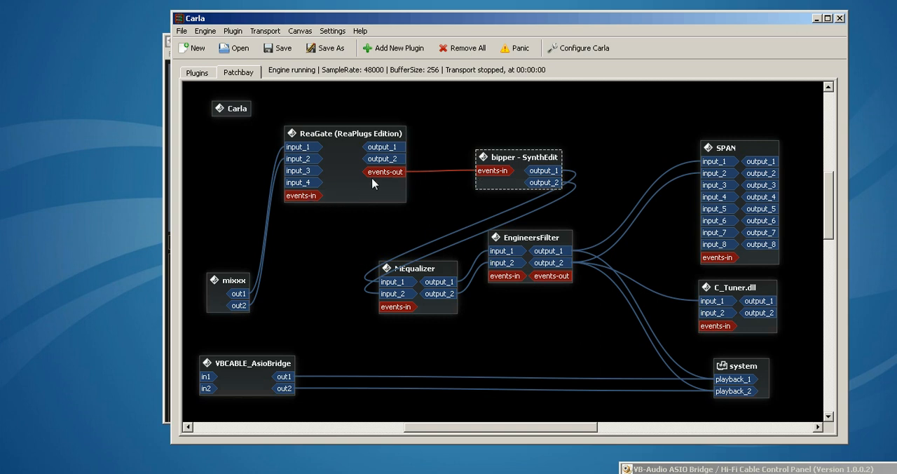
pyautogui.moveTo(488, 182)
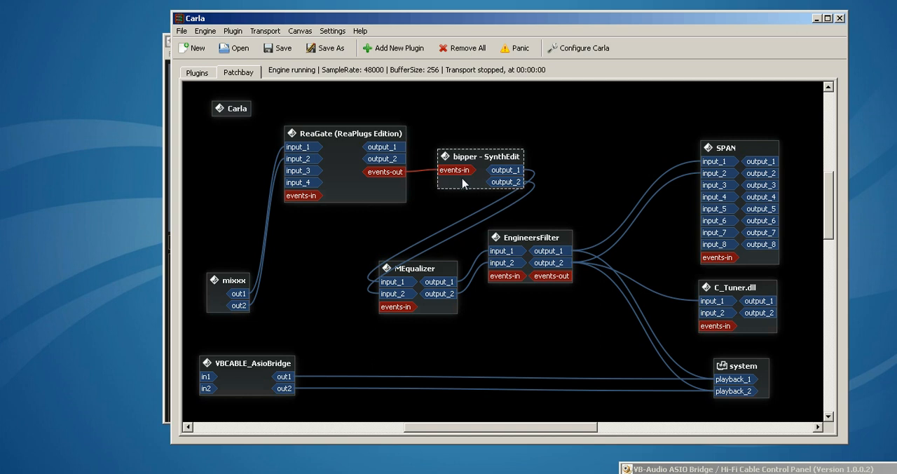
pyautogui.moveTo(265, 204)
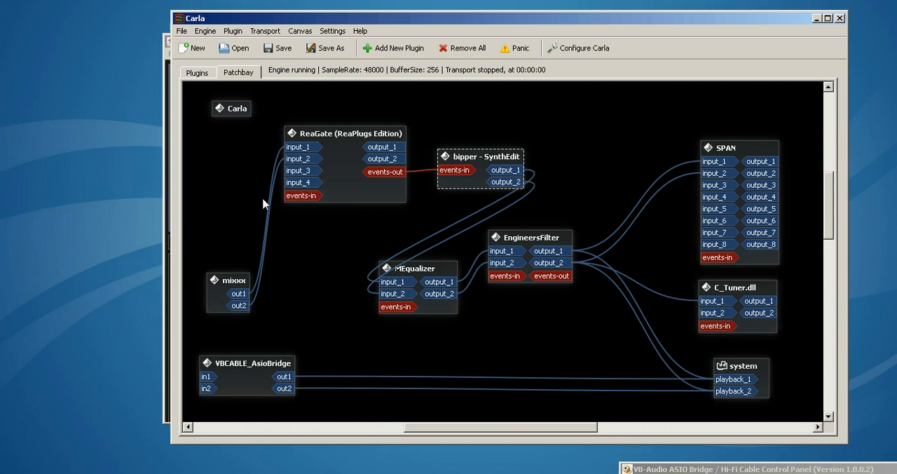
pyautogui.moveTo(263, 233)
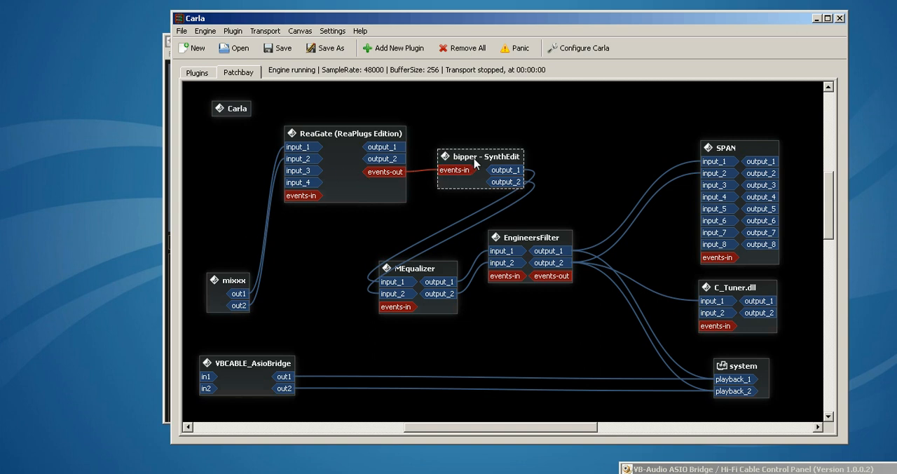
# - Wire ReaGate's events-out port to the bipper SynthEdit events-in port
pyautogui.moveTo(479, 157); pyautogui.dragTo(488, 153)
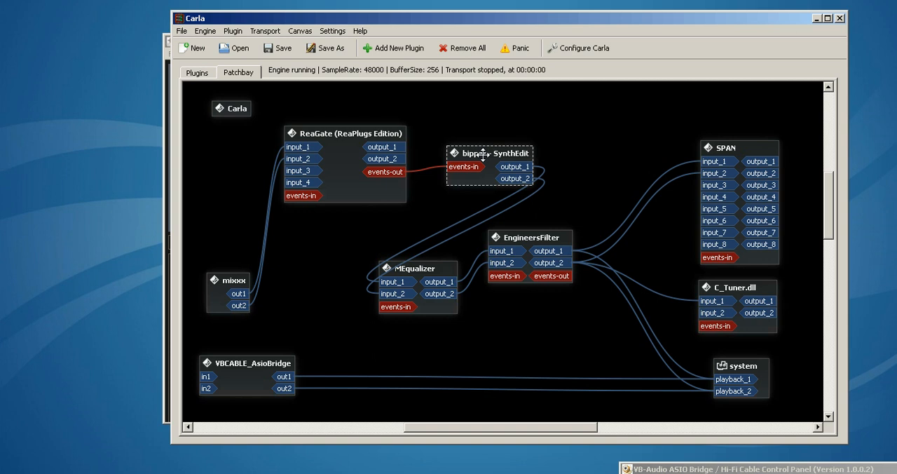
pyautogui.click(340, 154)
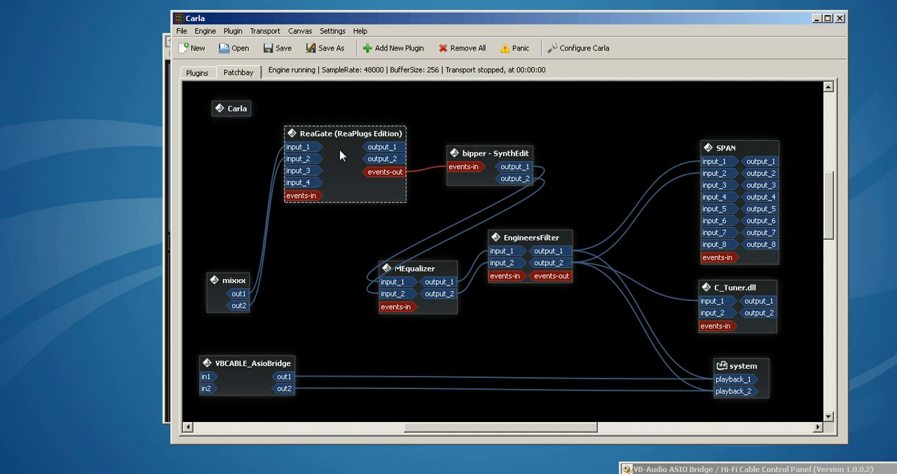
pyautogui.moveTo(485, 163)
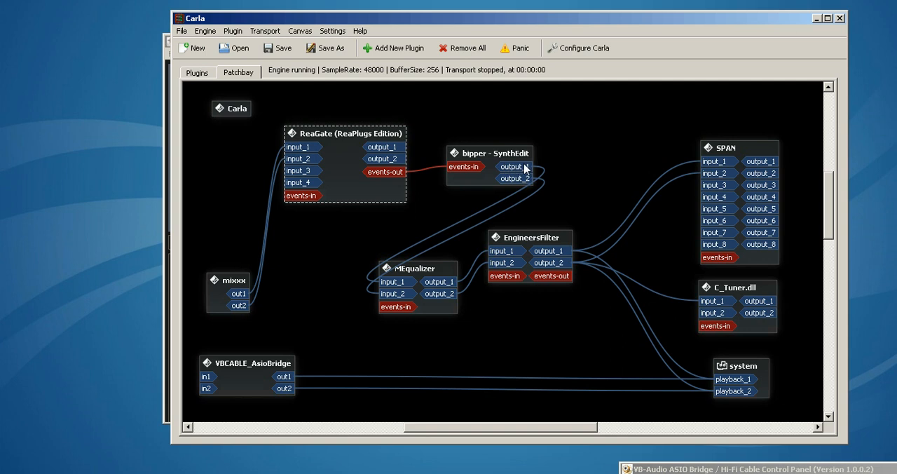
pyautogui.click(502, 157)
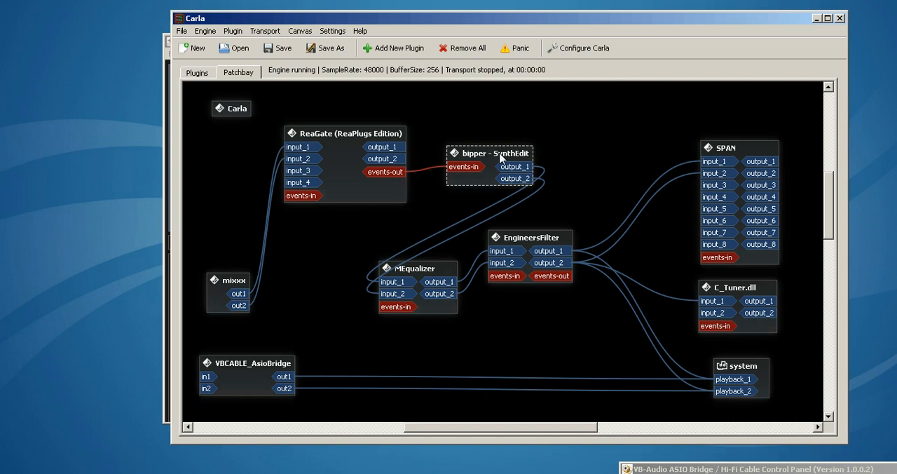
pyautogui.moveTo(490, 160)
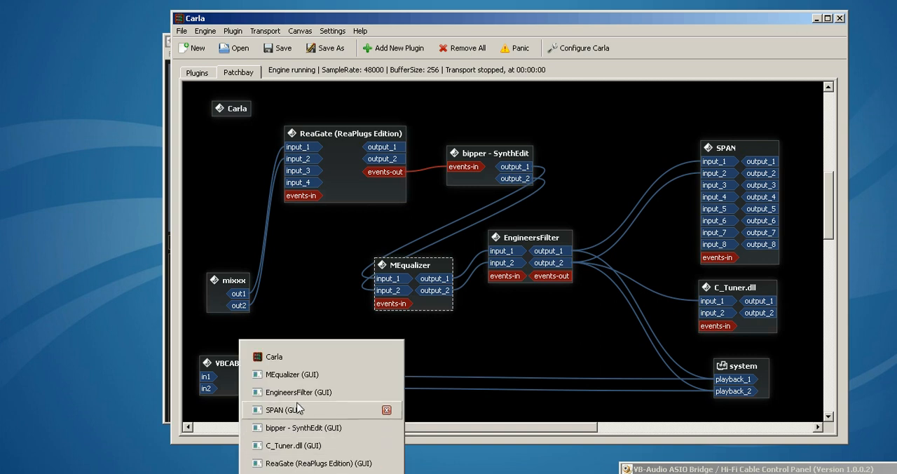
pyautogui.click(291, 374)
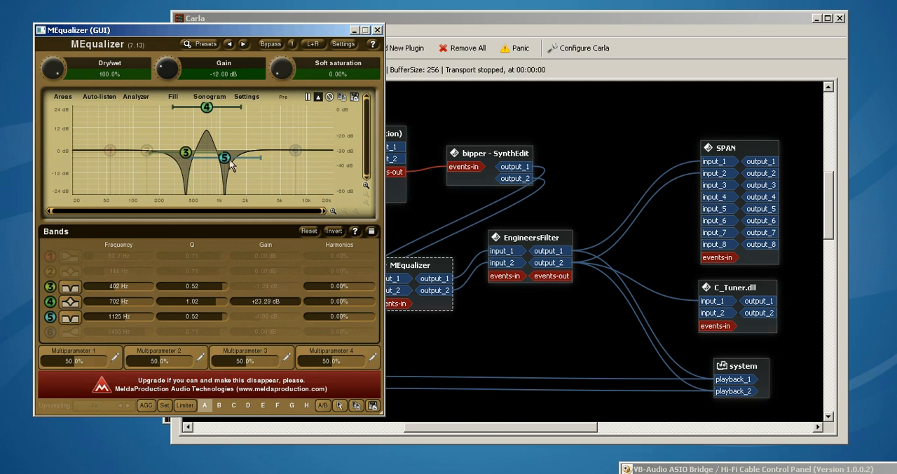
pyautogui.moveTo(210, 124)
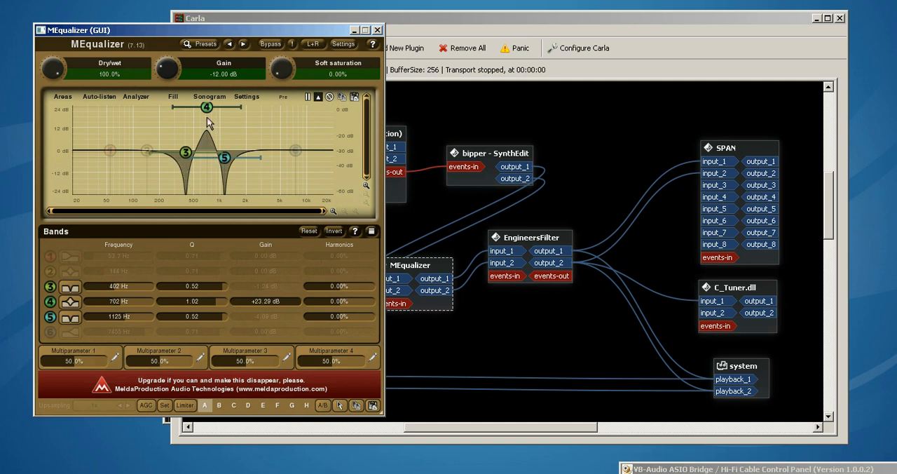
pyautogui.moveTo(203, 129)
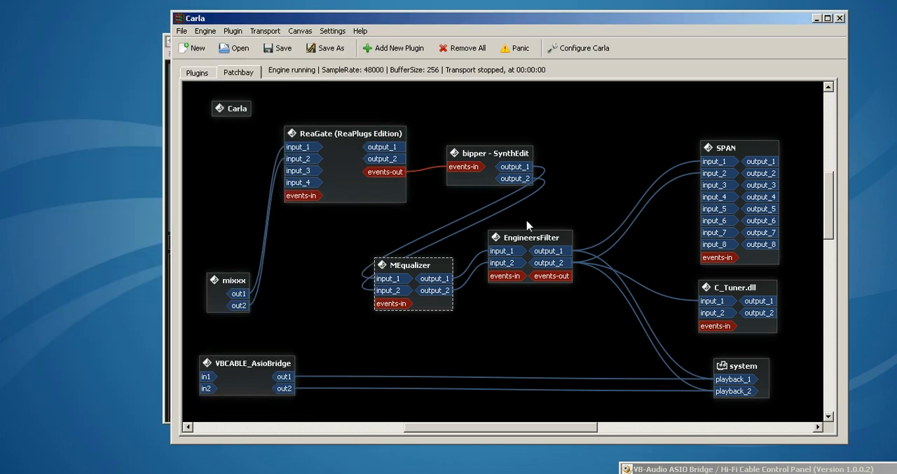
pyautogui.rightClick(530, 224)
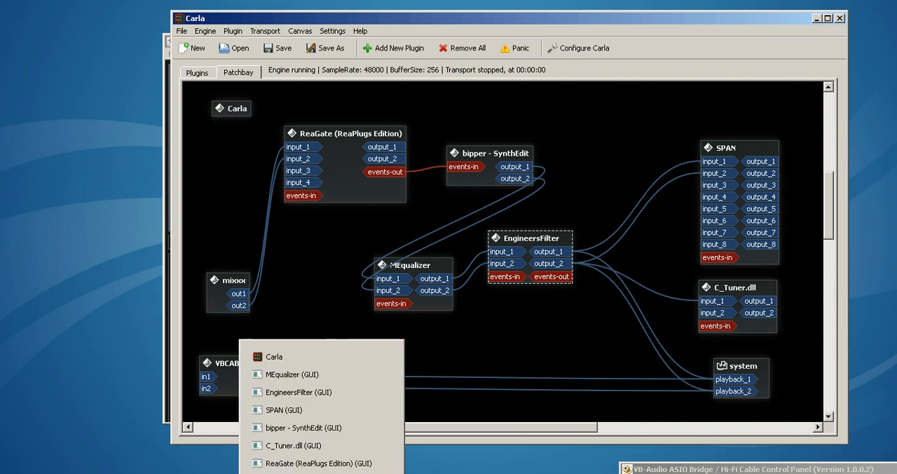
pyautogui.click(299, 392)
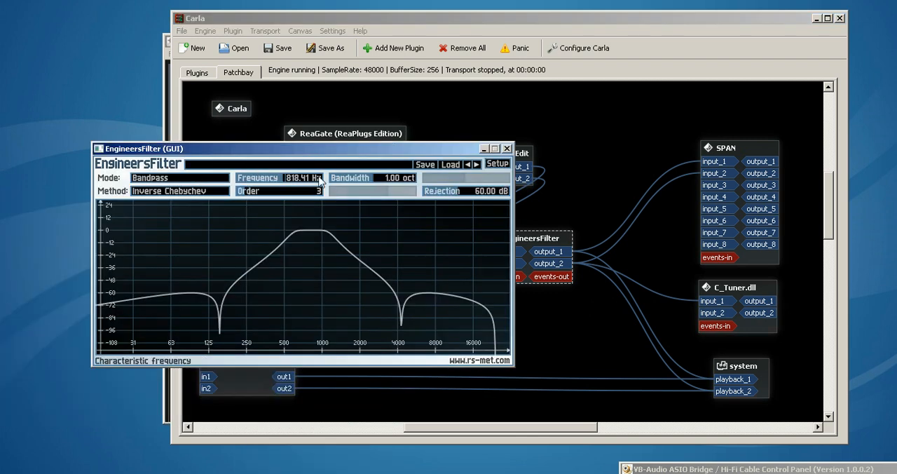
pyautogui.moveTo(166, 212)
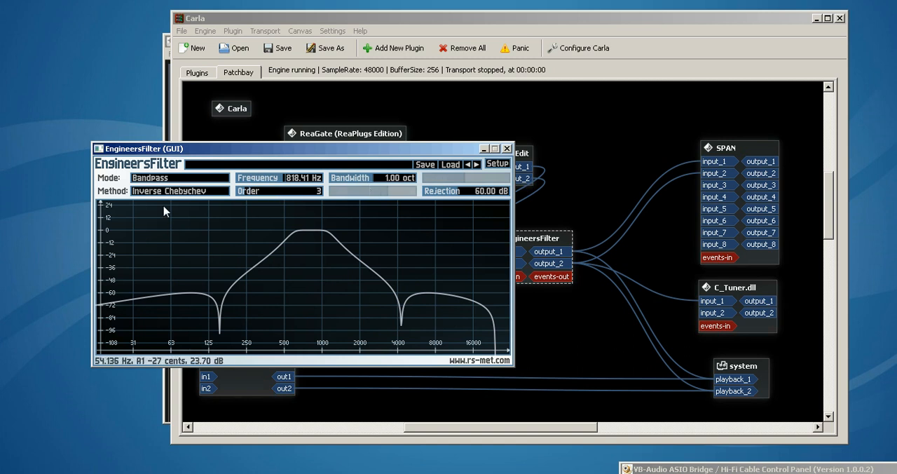
pyautogui.moveTo(218, 203)
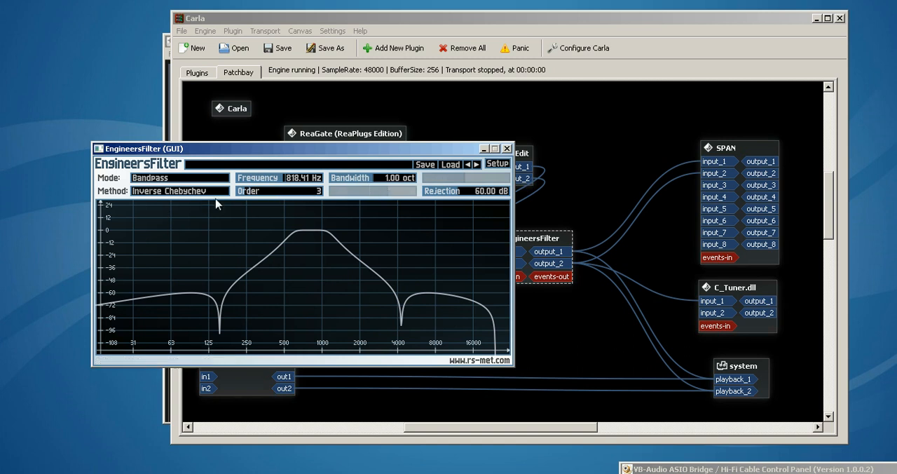
pyautogui.click(179, 191)
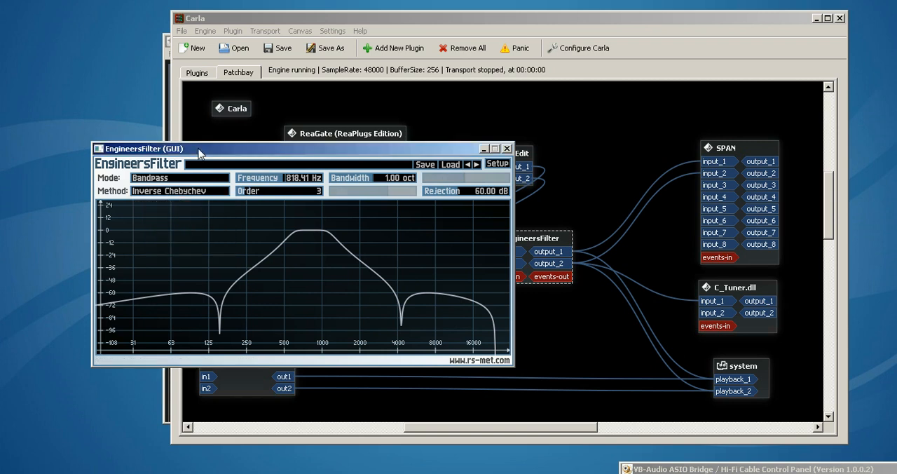
pyautogui.moveTo(448, 152)
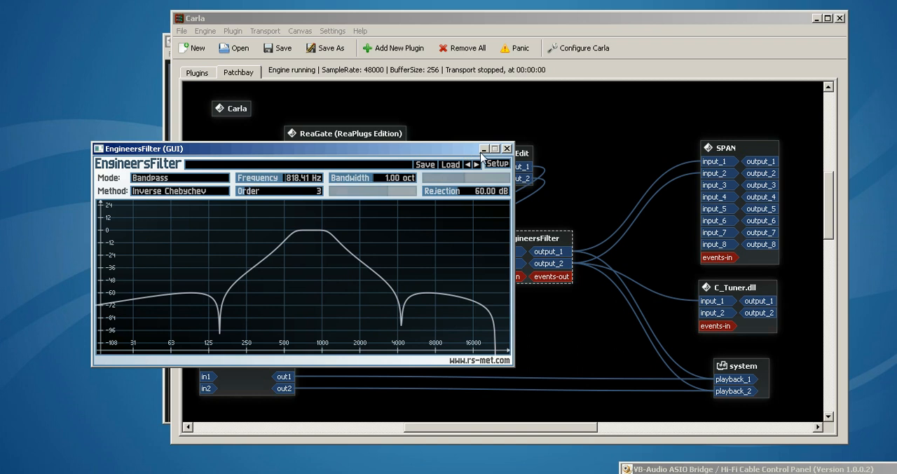
pyautogui.click(508, 149)
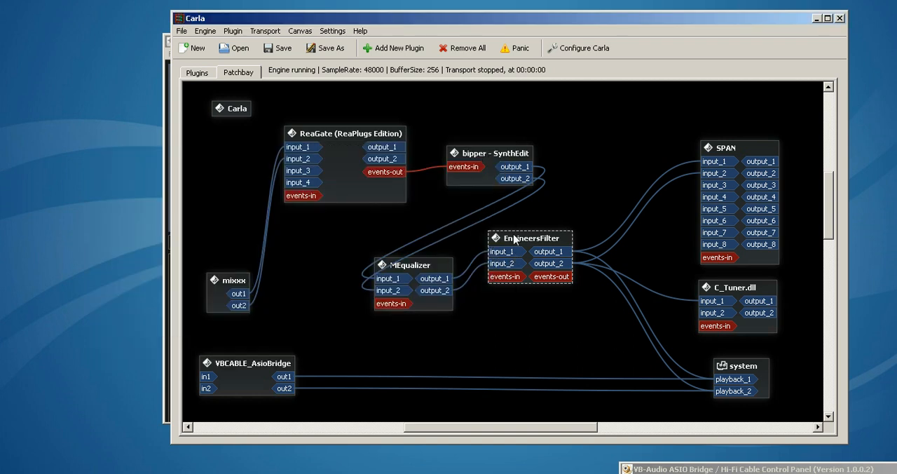
pyautogui.moveTo(541, 240)
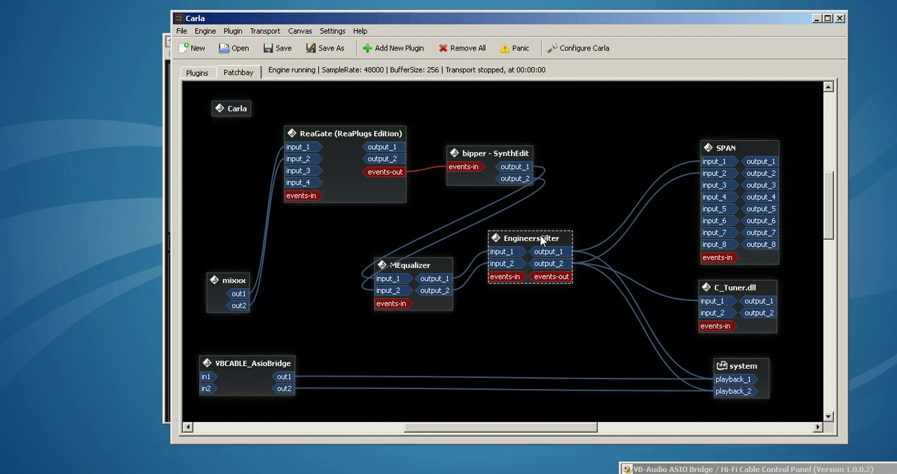
pyautogui.moveTo(545, 241)
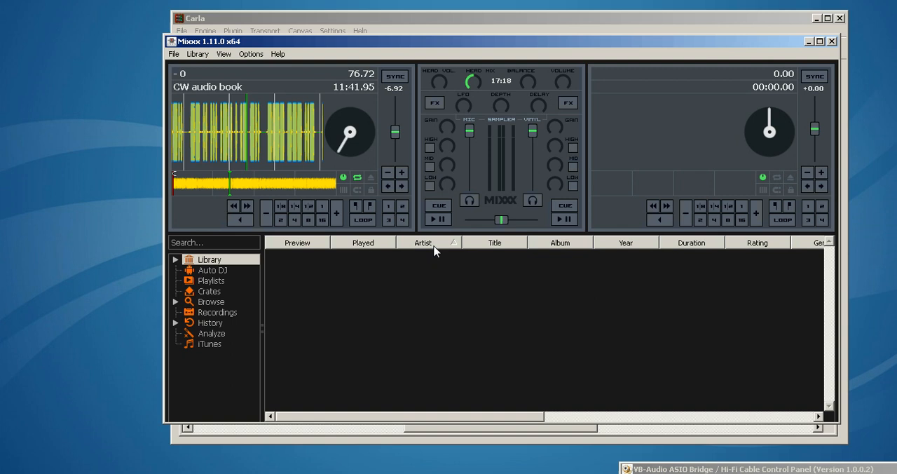
# - Play the CW audio book on deck 1 and set its rate to -24.14 (62.53 BPM)
pyautogui.click(437, 219)
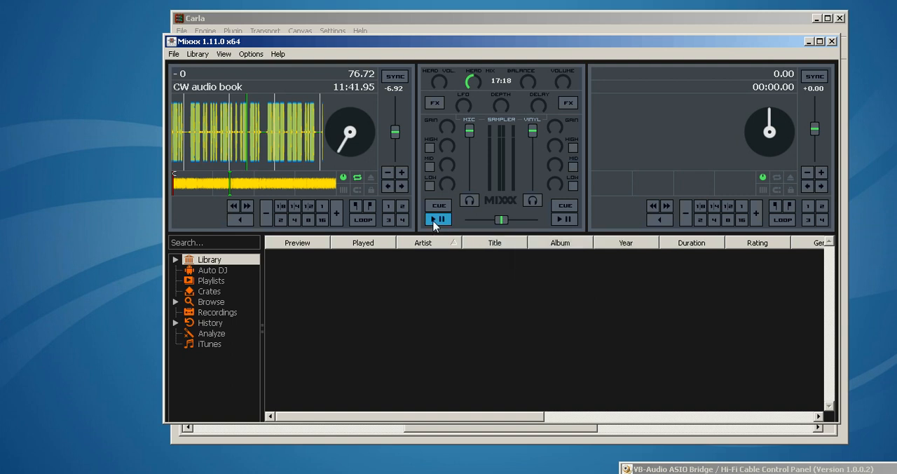
pyautogui.moveTo(396, 133)
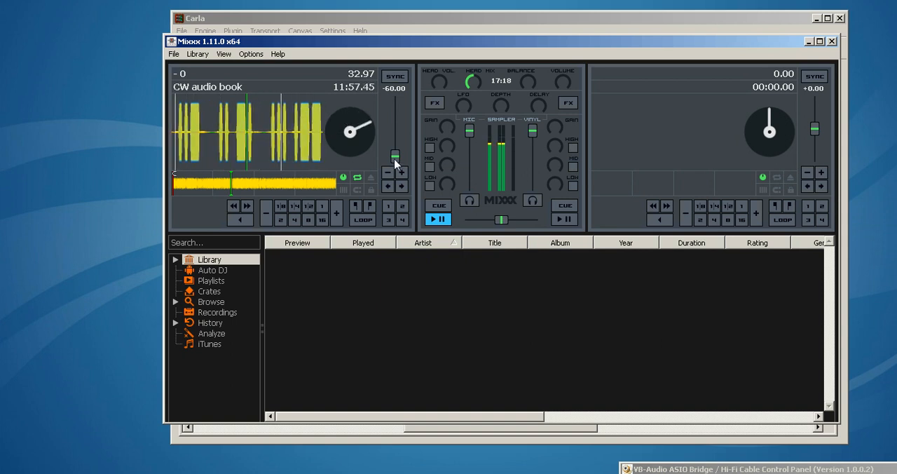
pyautogui.moveTo(395, 168); pyautogui.dragTo(395, 139)
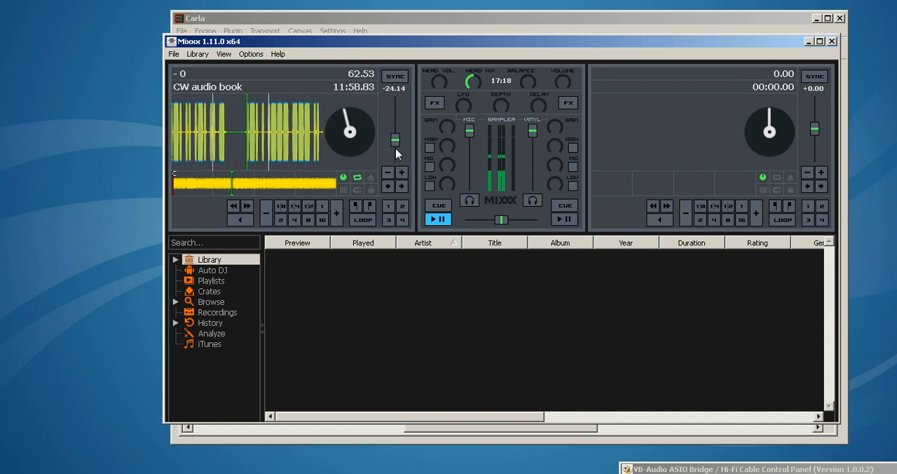
pyautogui.moveTo(395, 141)
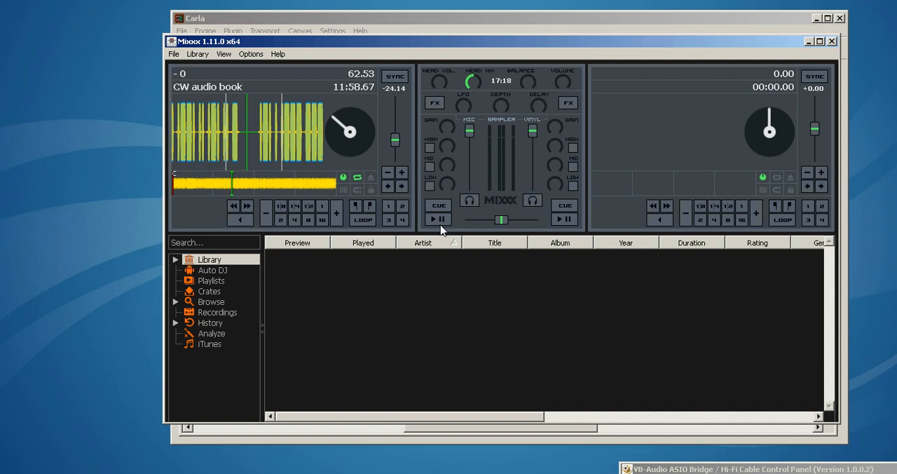
pyautogui.moveTo(359, 175)
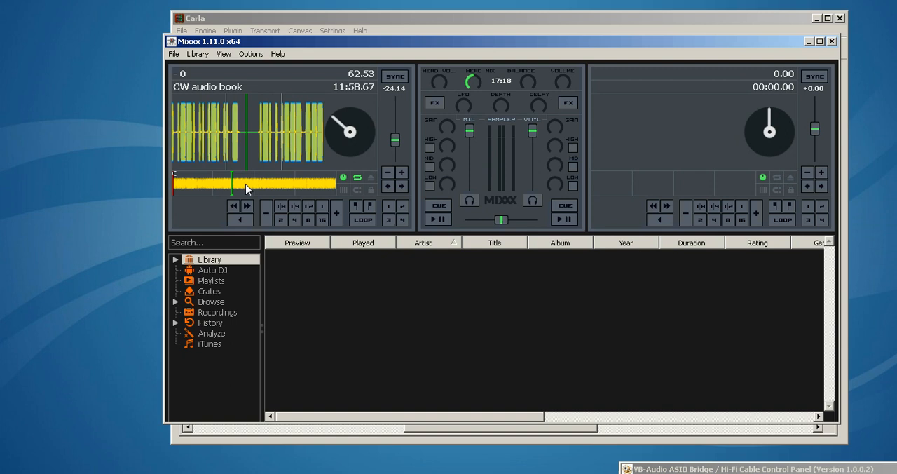
pyautogui.moveTo(290, 177)
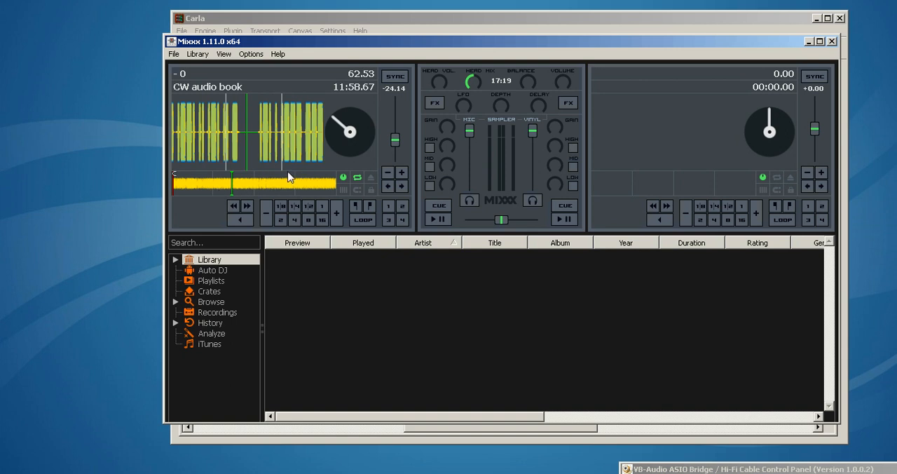
pyautogui.moveTo(255, 146)
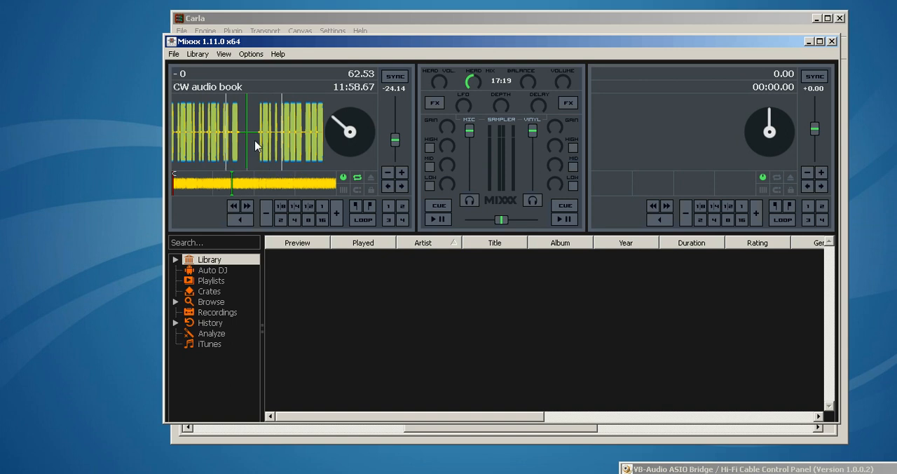
pyautogui.moveTo(261, 173)
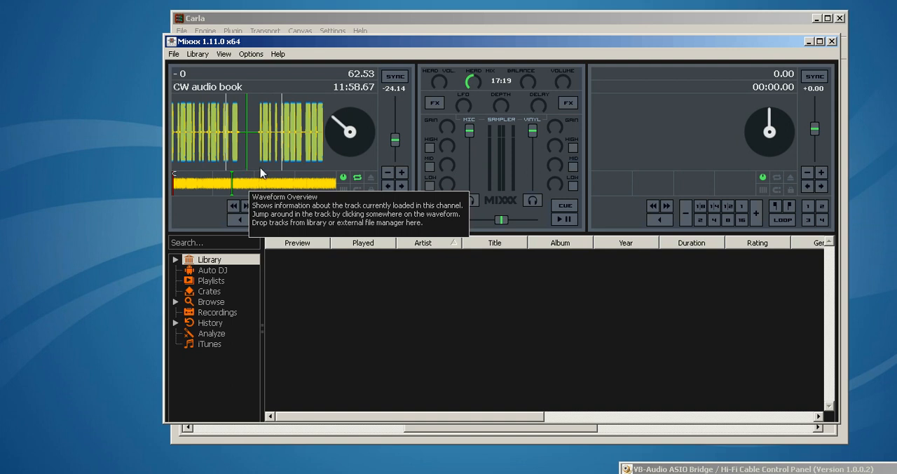
pyautogui.moveTo(396, 140)
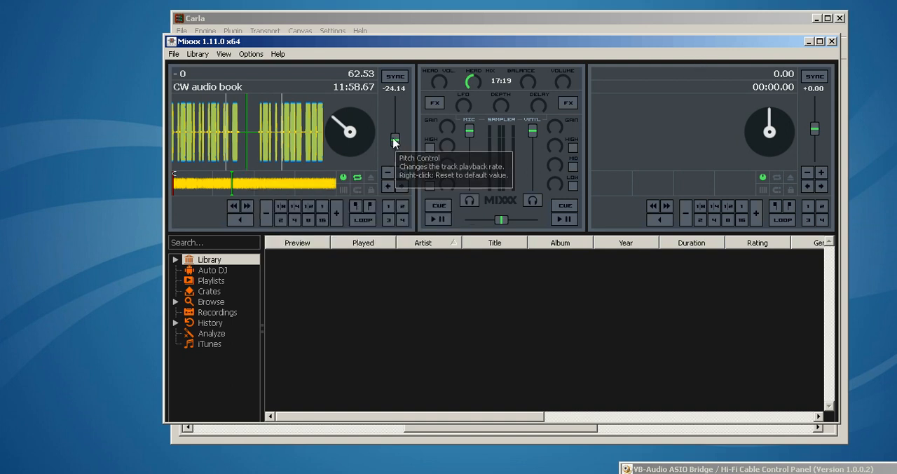
pyautogui.moveTo(808, 44)
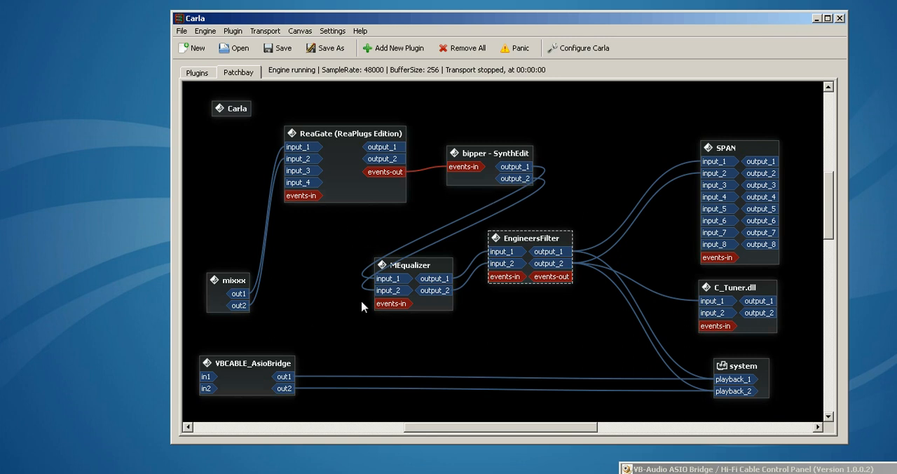
pyautogui.moveTo(443, 252)
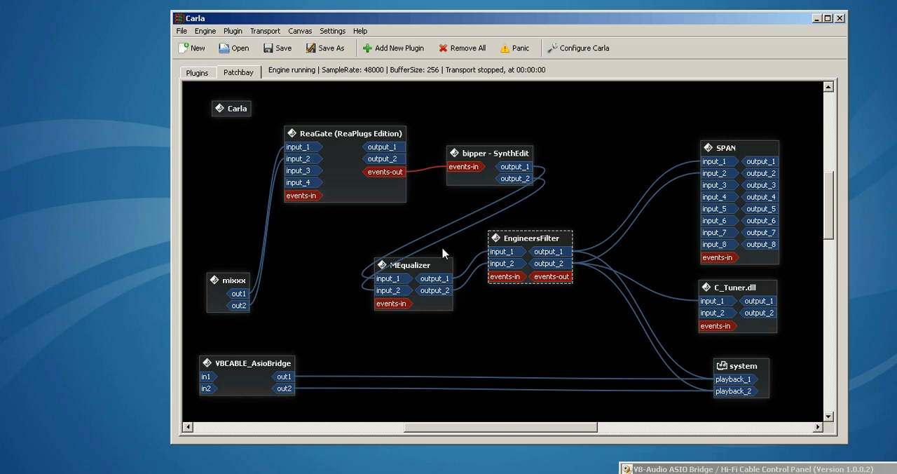
pyautogui.moveTo(468, 177)
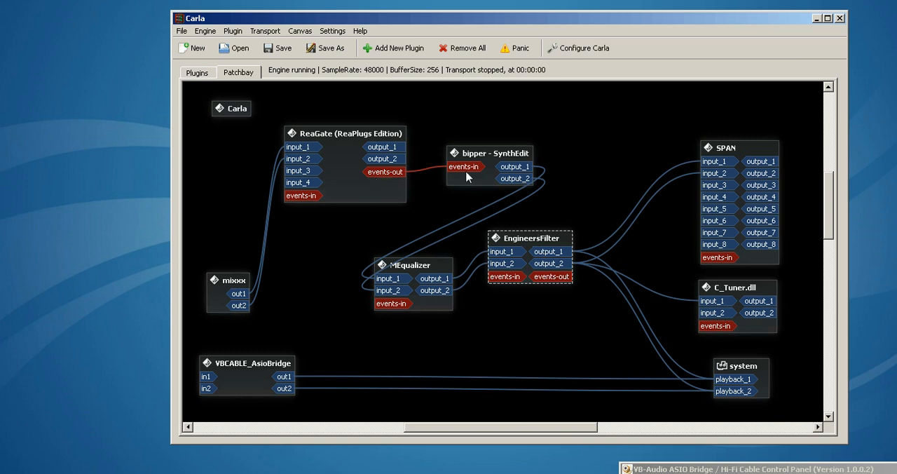
pyautogui.moveTo(491, 292)
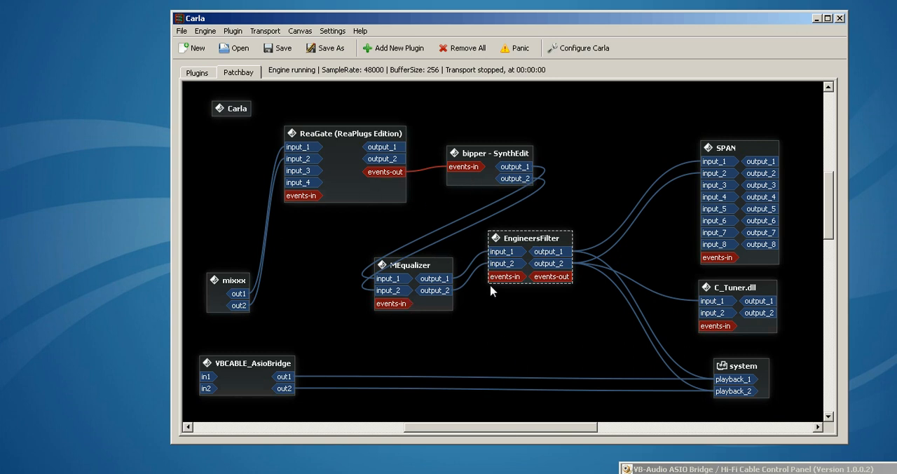
pyautogui.moveTo(545, 253)
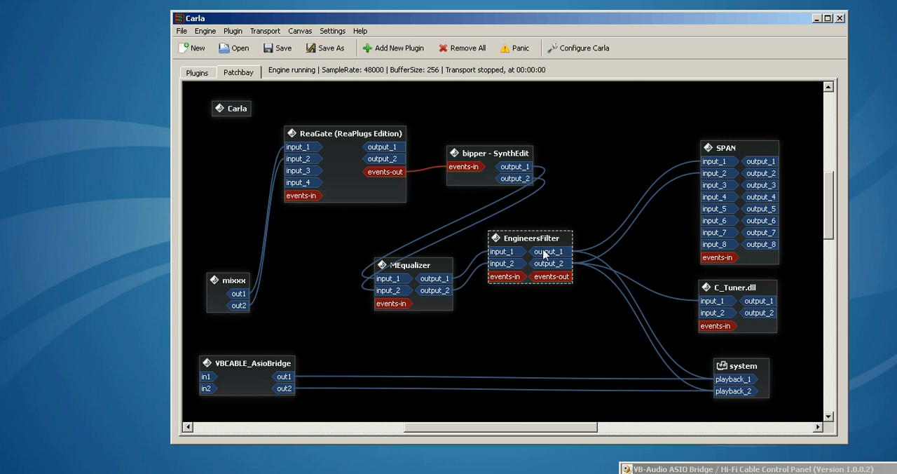
pyautogui.moveTo(743, 376)
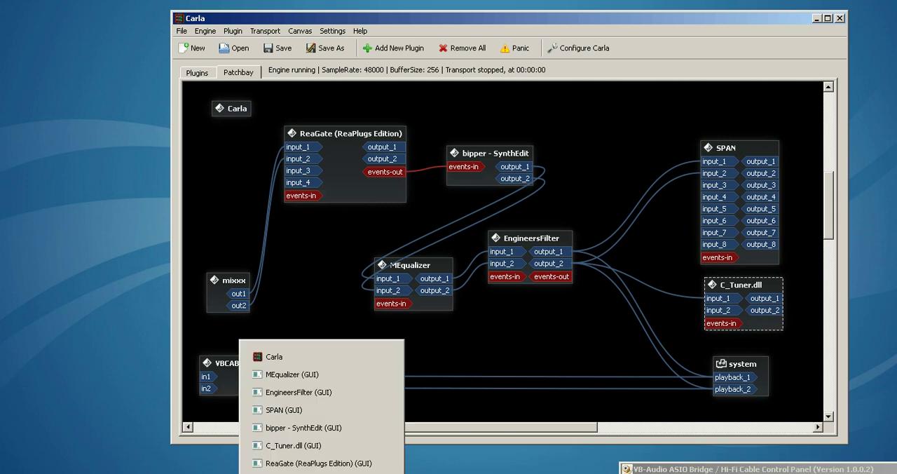
pyautogui.click(293, 445)
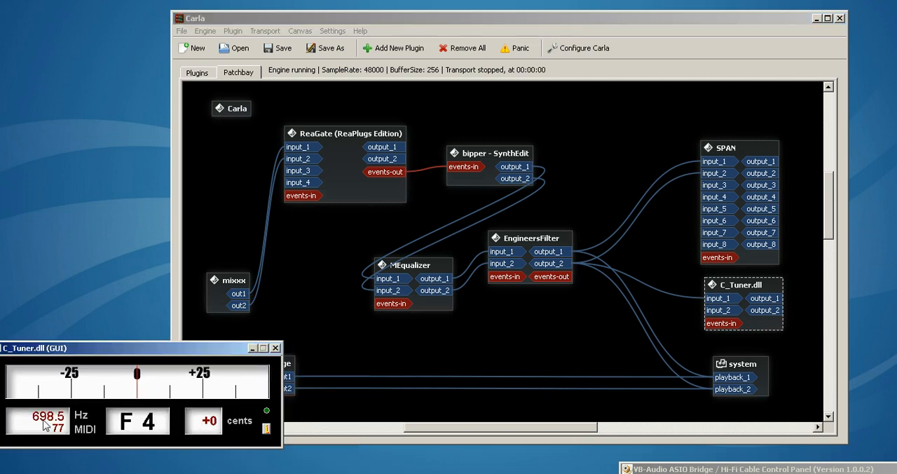
pyautogui.moveTo(237, 364)
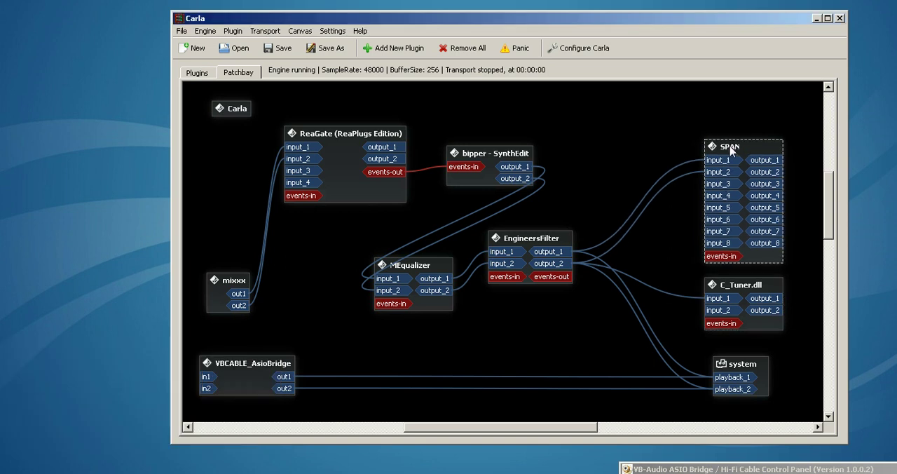
pyautogui.moveTo(658, 230)
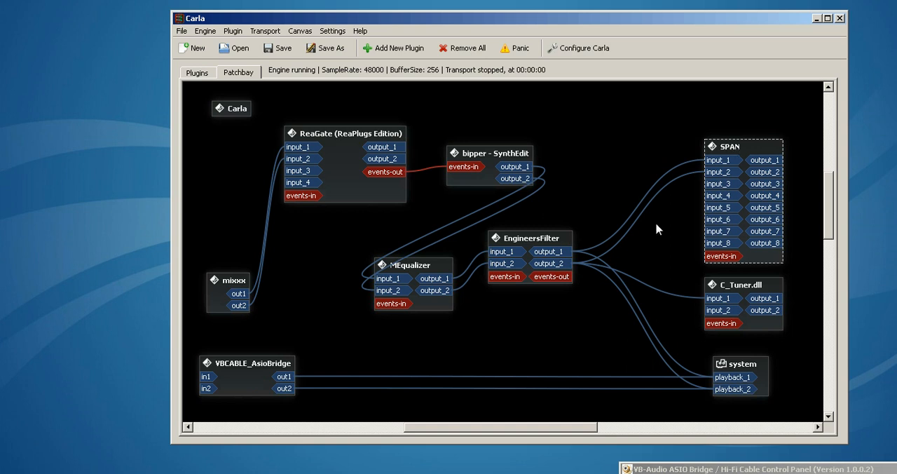
pyautogui.moveTo(409, 411)
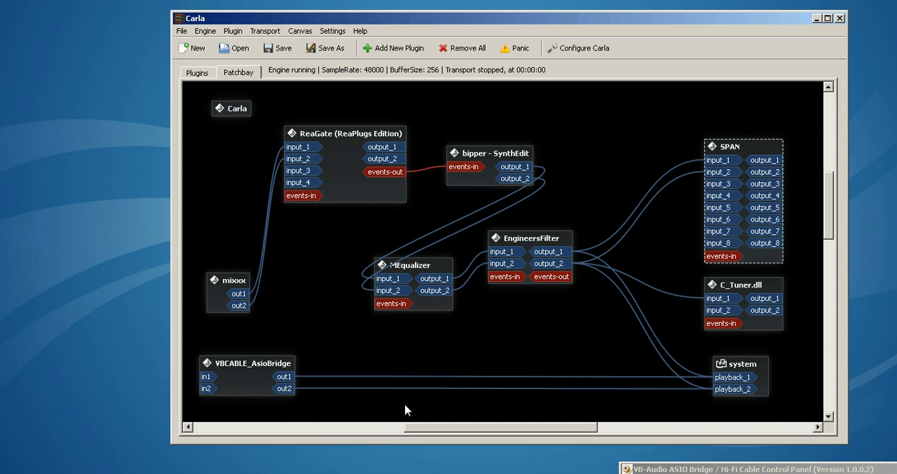
pyautogui.moveTo(280, 87)
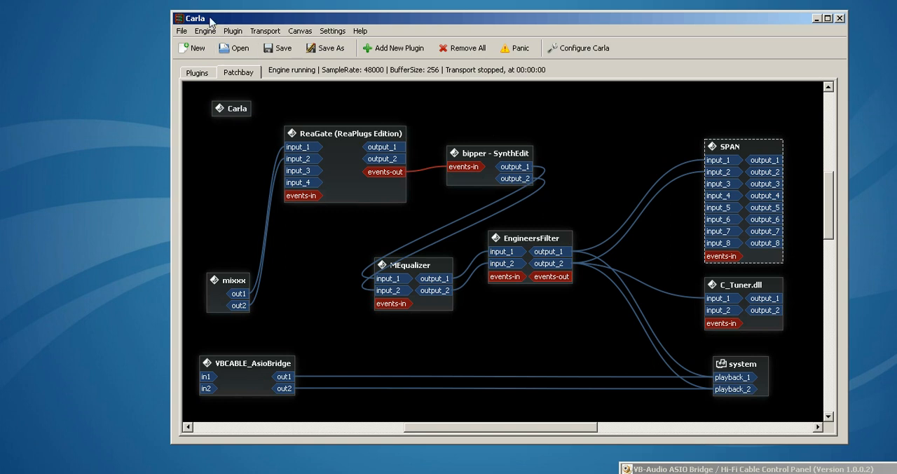
pyautogui.moveTo(451, 137)
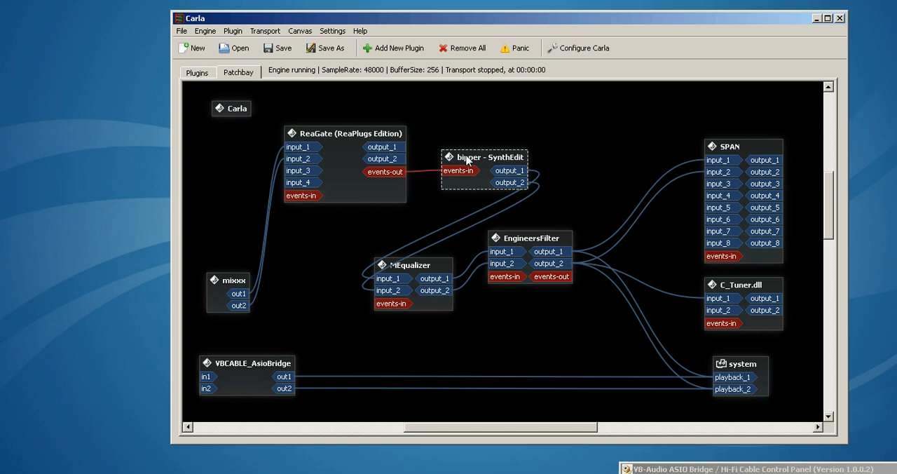
pyautogui.moveTo(463, 251)
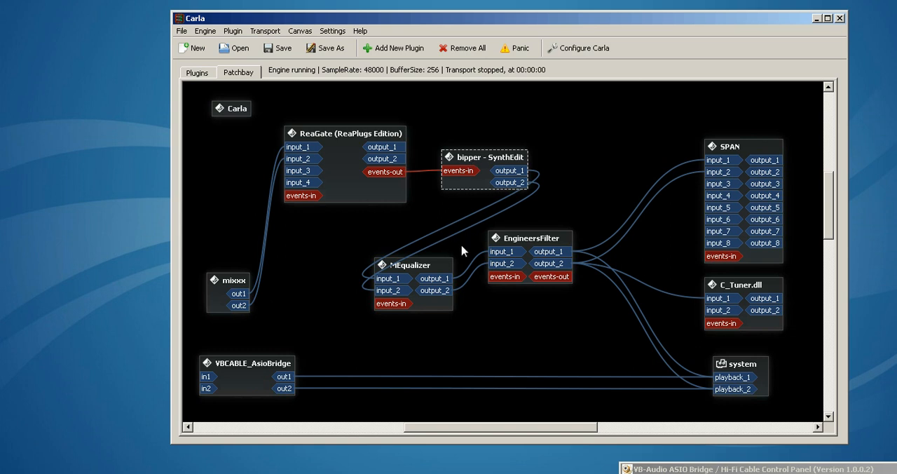
pyautogui.moveTo(480, 353)
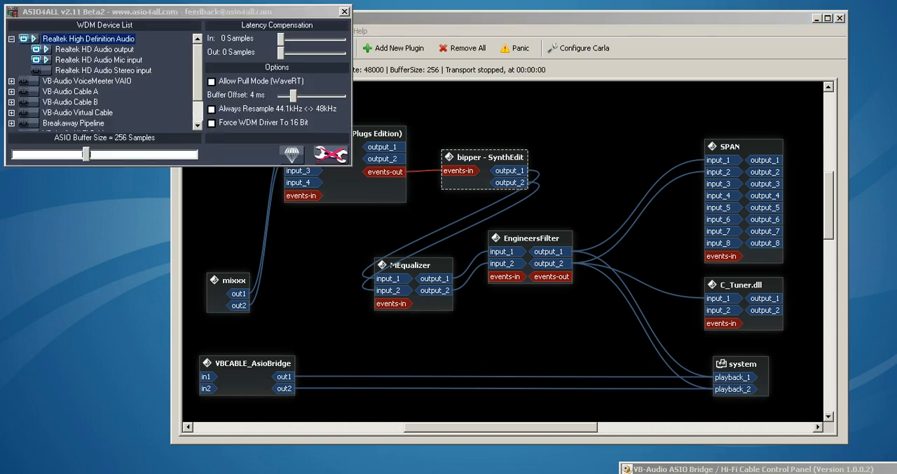
pyautogui.moveTo(95, 59)
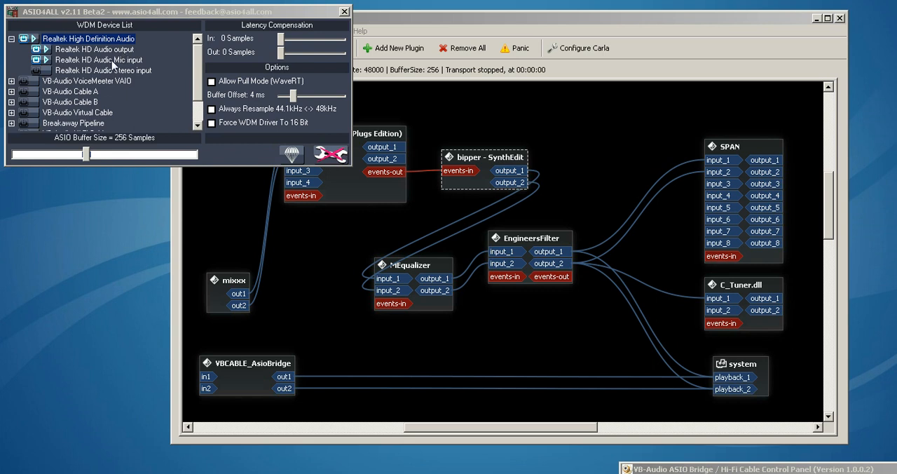
pyautogui.moveTo(168, 103)
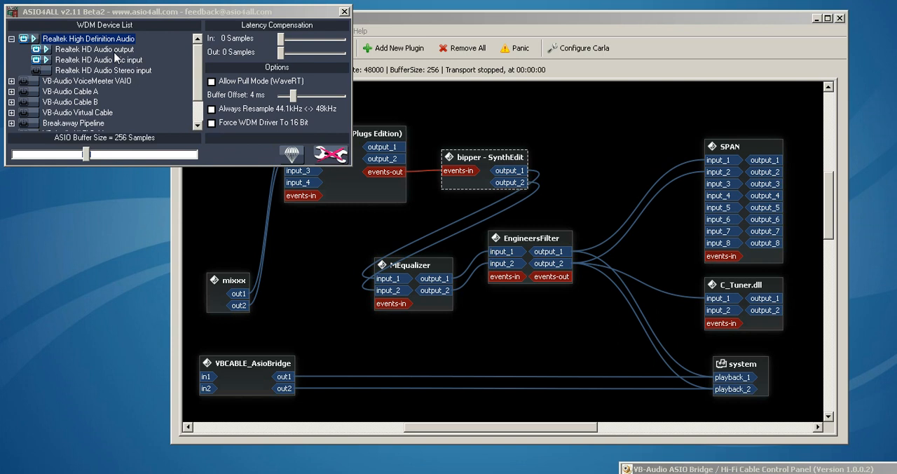
pyautogui.moveTo(314, 9)
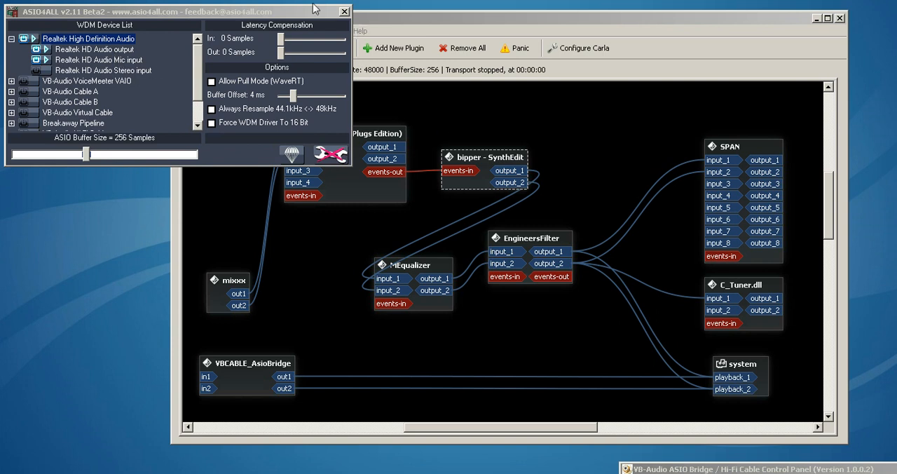
pyautogui.moveTo(156, 136)
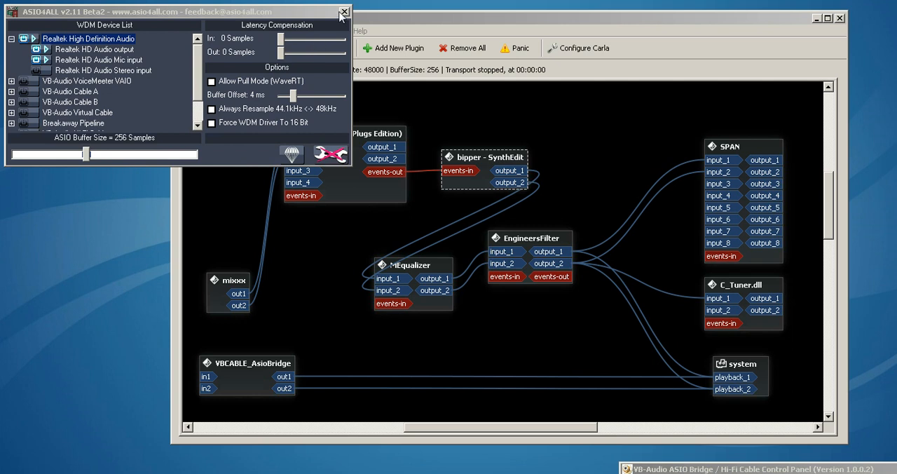
# - Close the ASIO4ALL panel, play the CW audio book on deck 1, and reopen MEqualizer
pyautogui.click(343, 13)
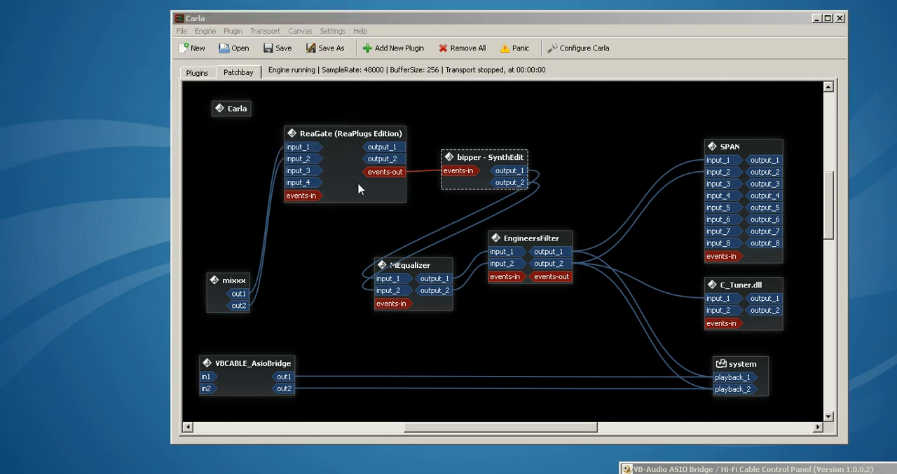
pyautogui.moveTo(527, 242)
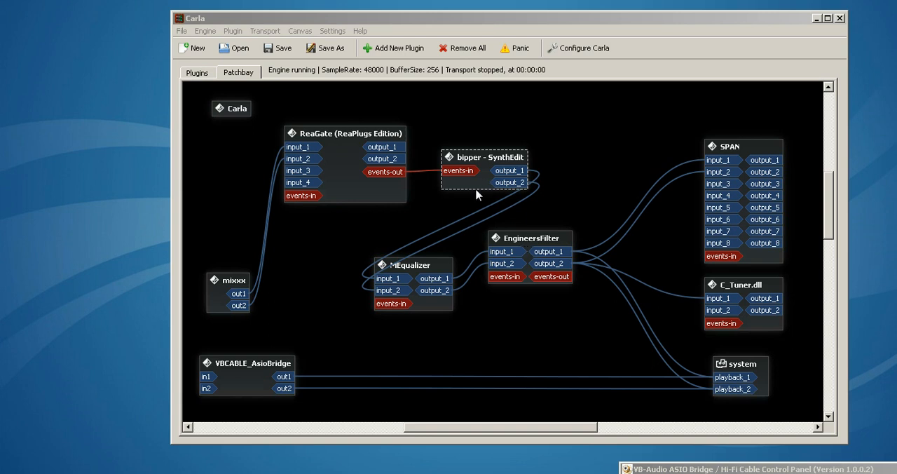
pyautogui.moveTo(392, 323)
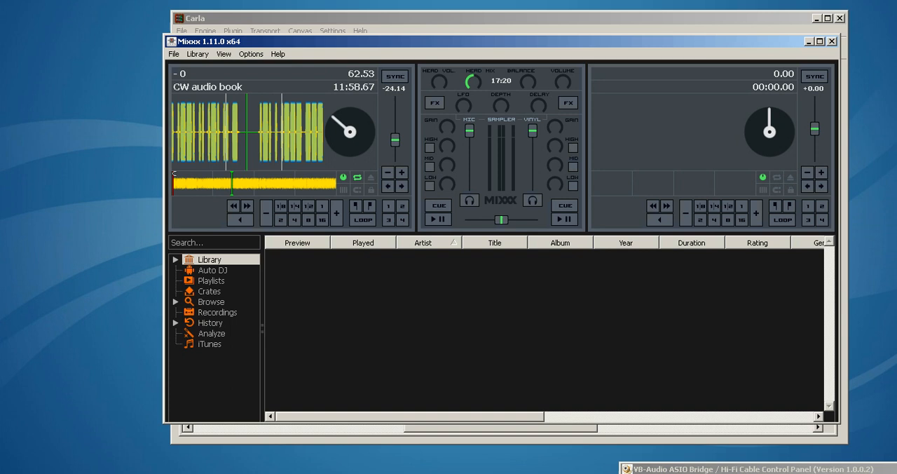
pyautogui.click(433, 219)
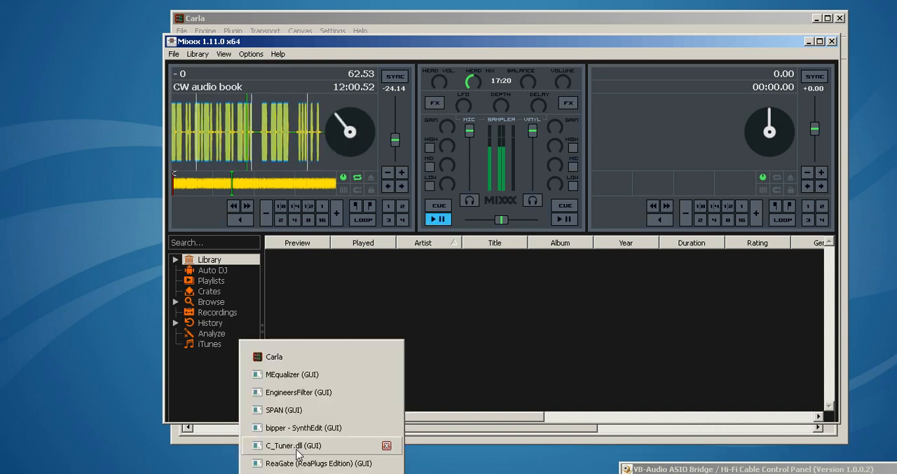
pyautogui.click(291, 373)
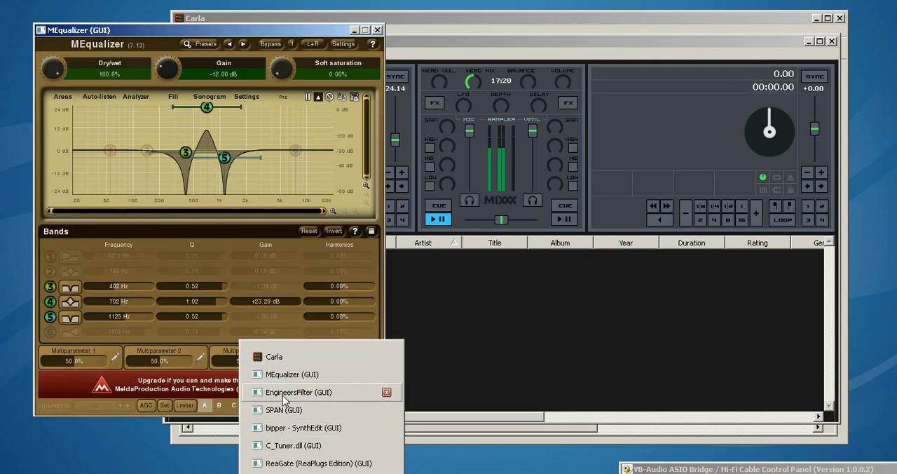
# - In EngineersFilter, toggle the mode to bypass and back to Bandpass
pyautogui.click(298, 392)
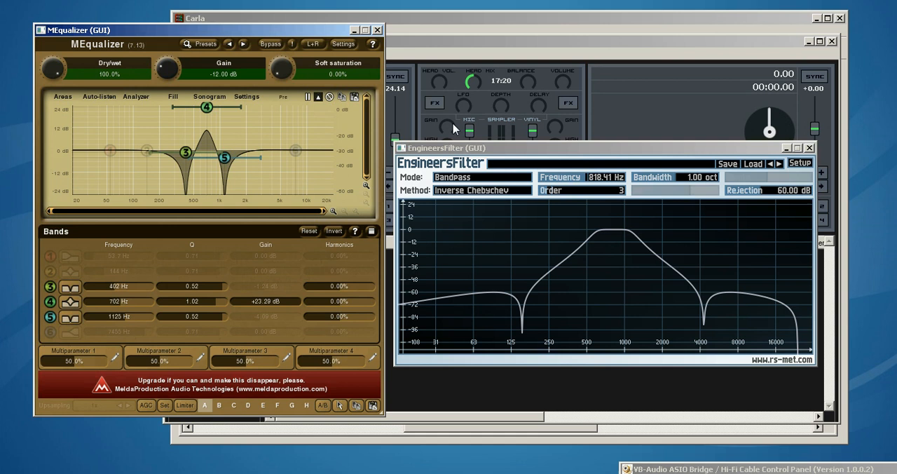
pyautogui.click(483, 176)
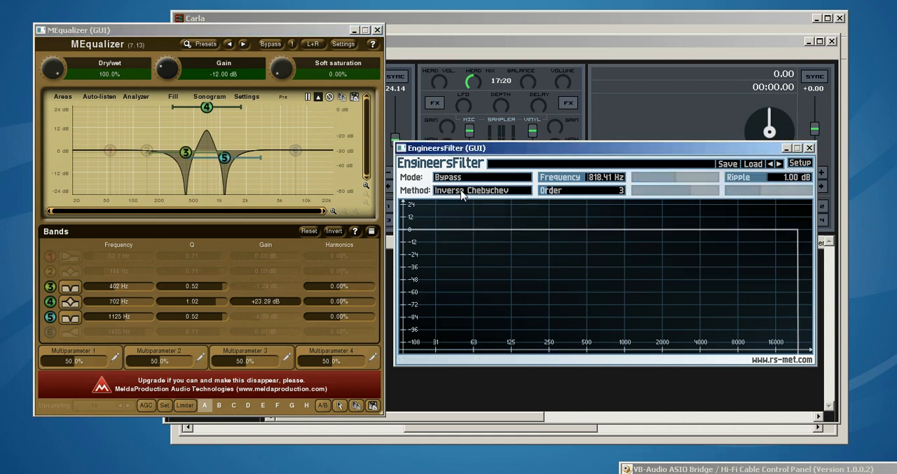
pyautogui.moveTo(456, 176)
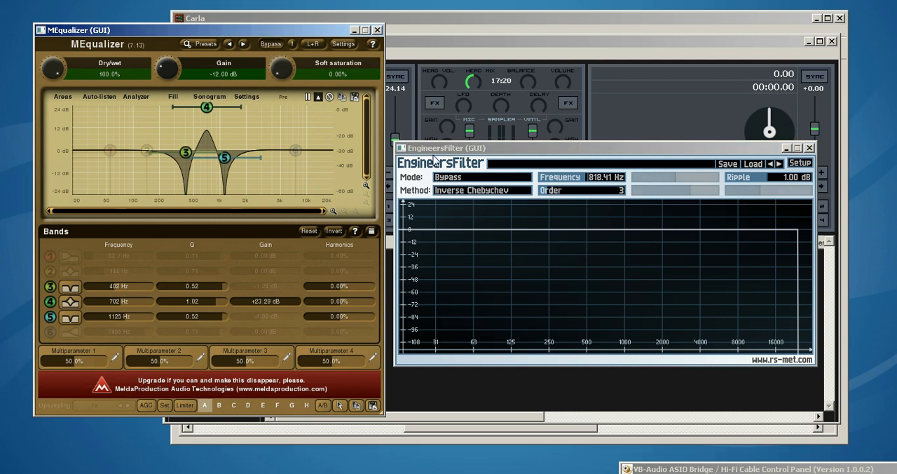
pyautogui.moveTo(502, 177)
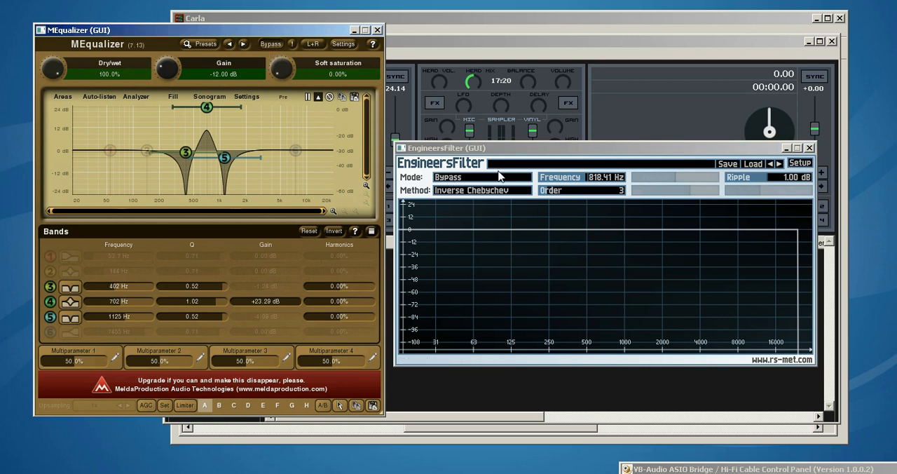
pyautogui.click(483, 177)
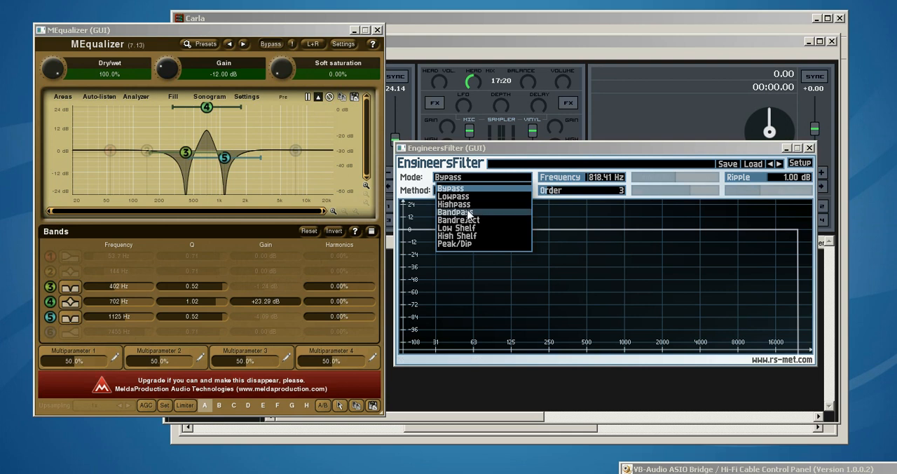
pyautogui.click(452, 212)
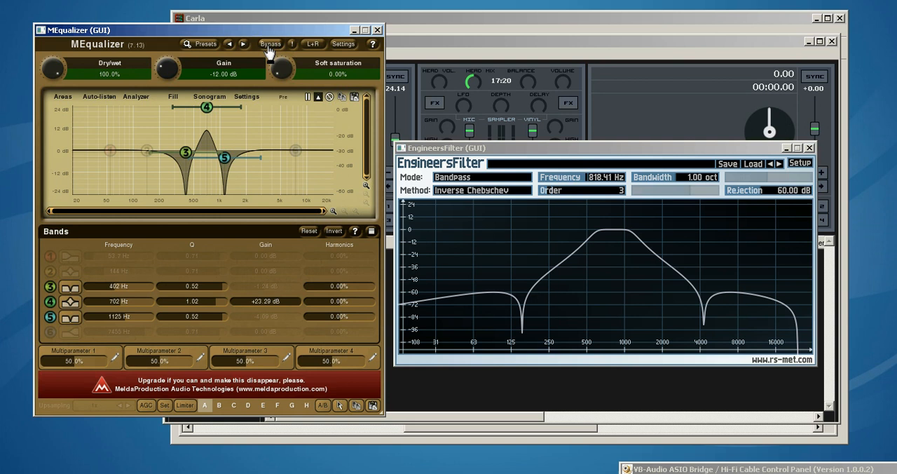
# - Try Chebychev and Bessel methods, settle on Inverse Chebychev, and close the filter window
pyautogui.click(482, 191)
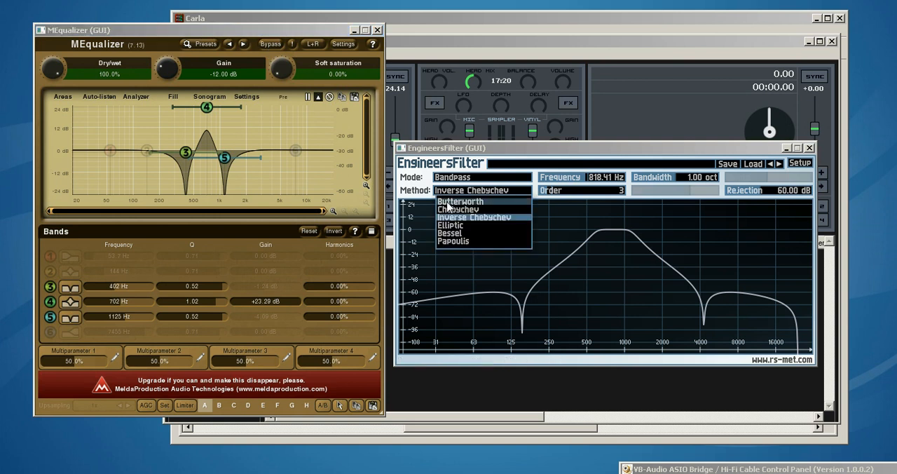
pyautogui.click(460, 202)
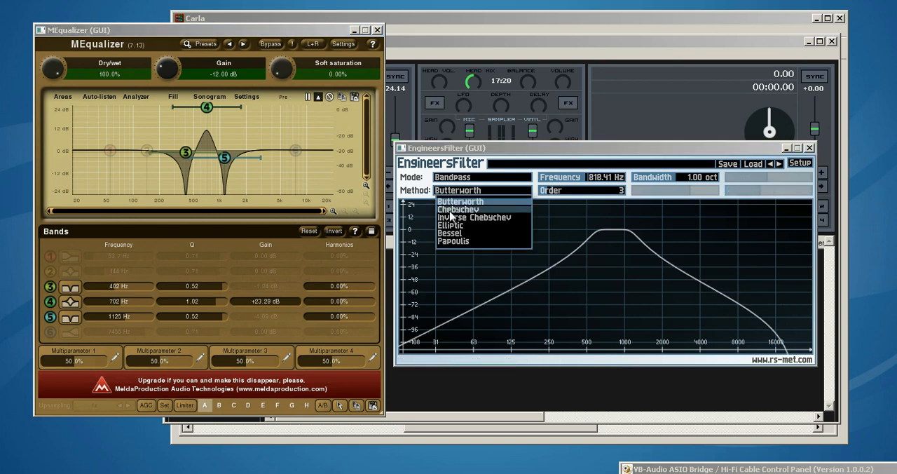
pyautogui.click(458, 209)
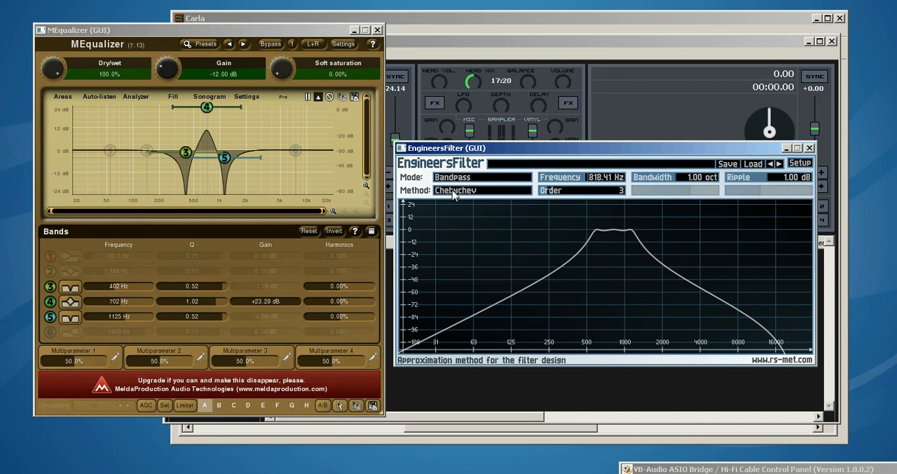
pyautogui.click(482, 191)
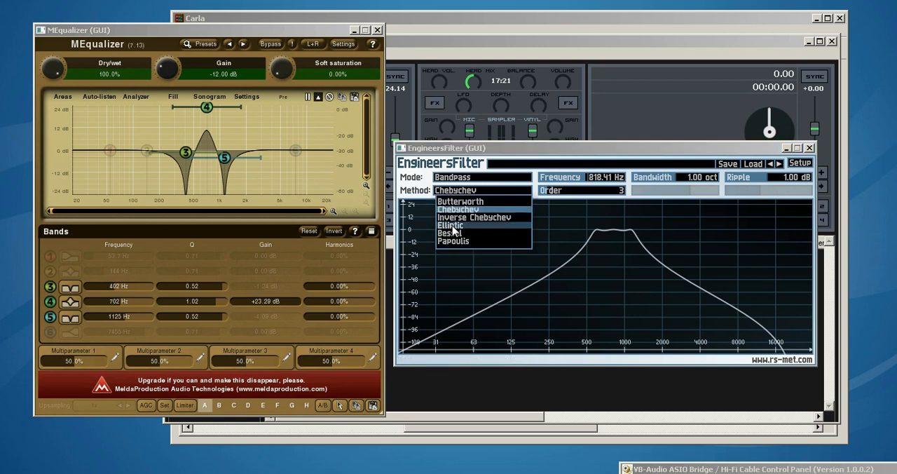
pyautogui.click(451, 225)
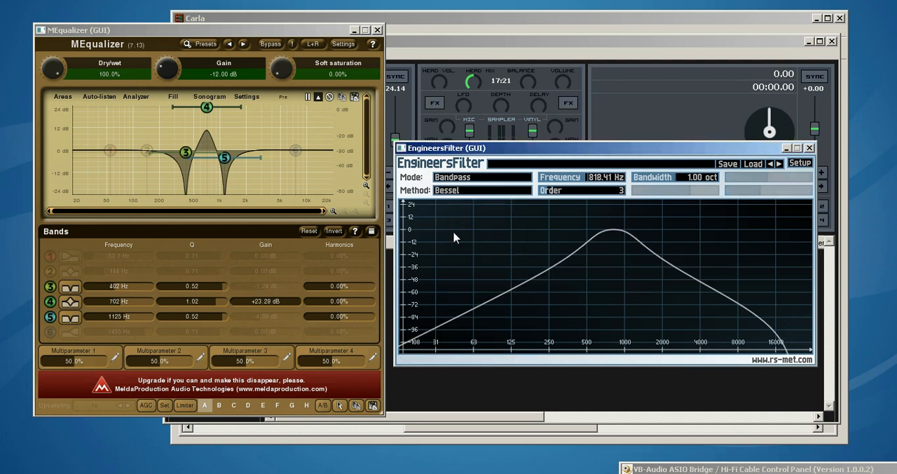
pyautogui.moveTo(460, 193)
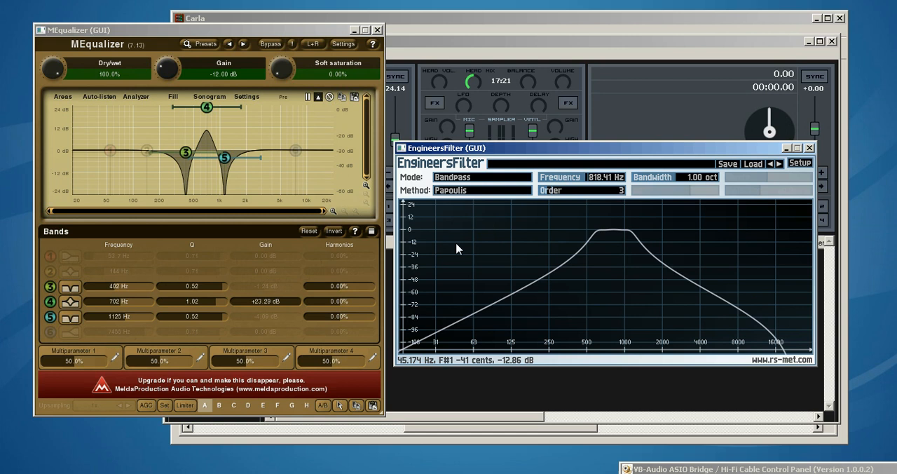
pyautogui.click(483, 191)
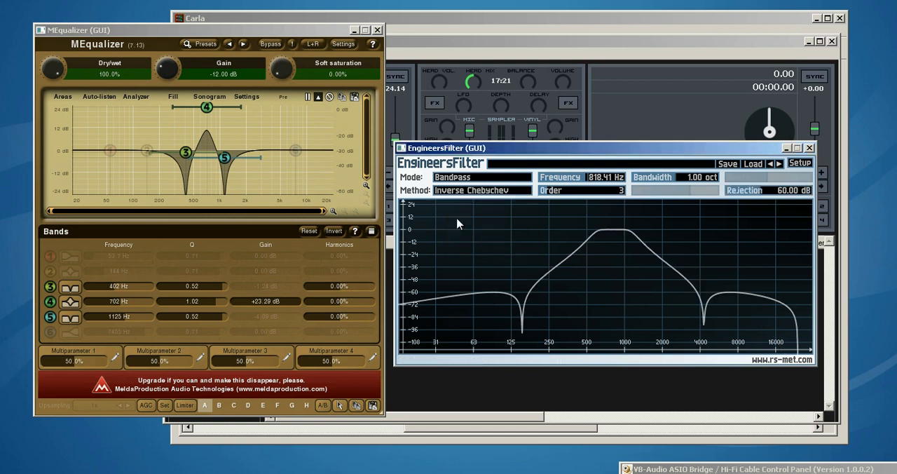
pyautogui.moveTo(483, 225)
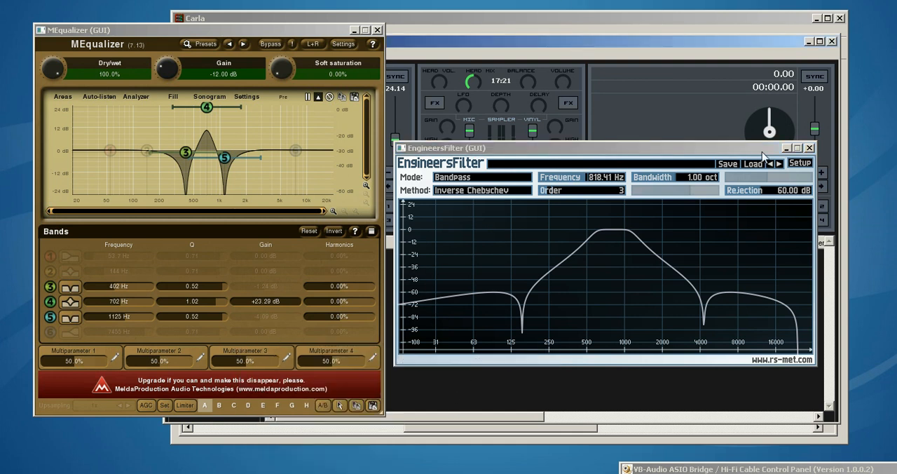
pyautogui.click(810, 147)
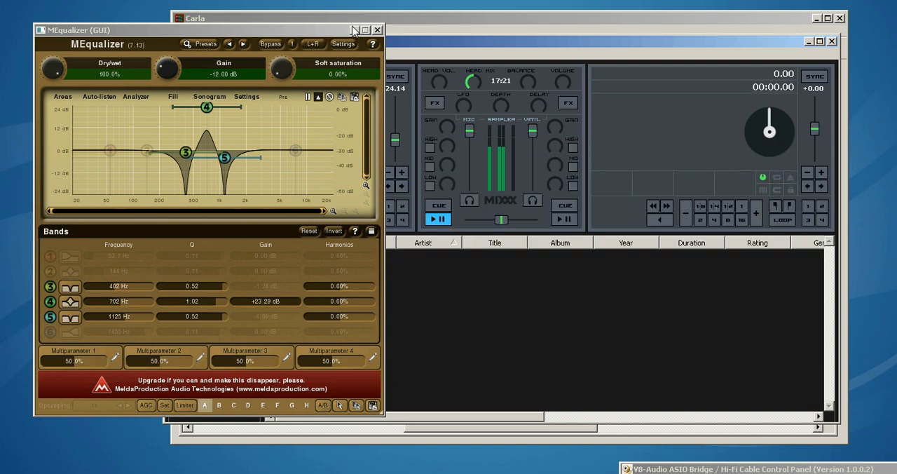
# - Close MEqualizer, return to Carla's patchbay and bring up ReaGate's gate settings
pyautogui.click(379, 29)
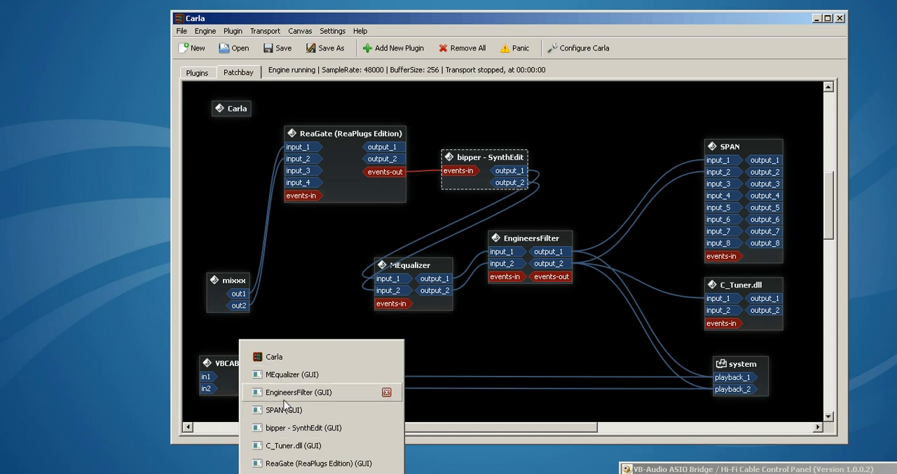
pyautogui.click(317, 463)
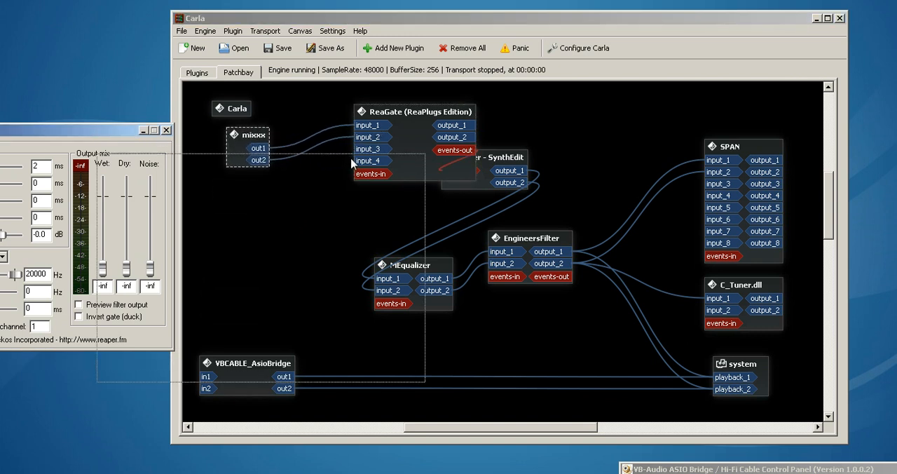
pyautogui.doubleClick(415, 113)
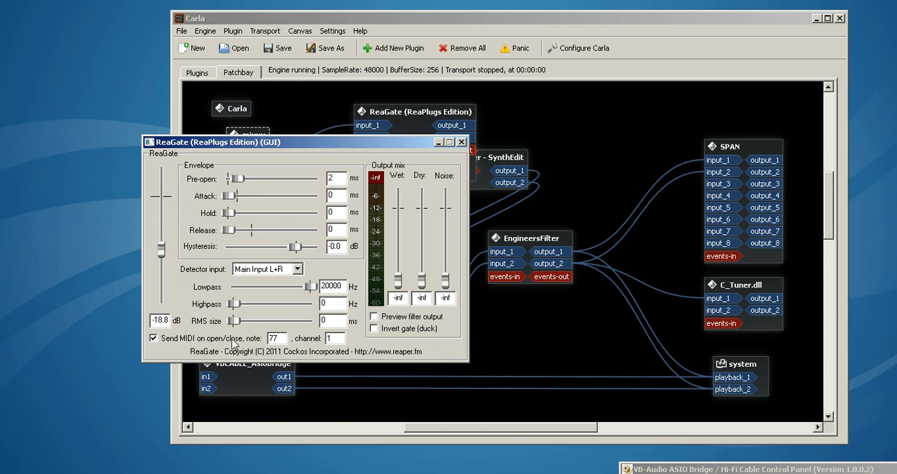
pyautogui.moveTo(163, 268)
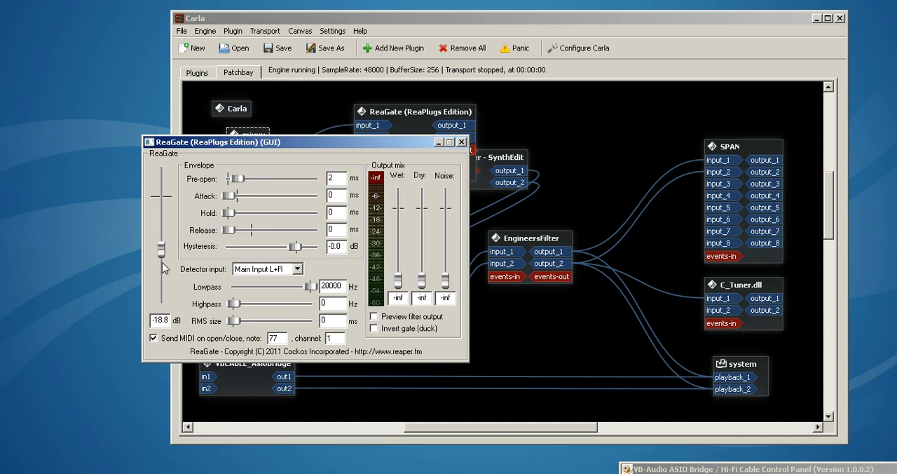
pyautogui.moveTo(161, 249)
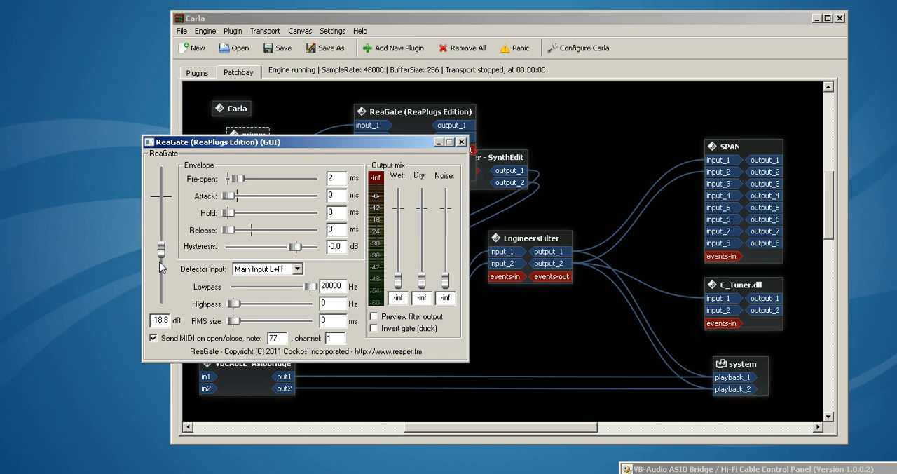
pyautogui.moveTo(163, 244)
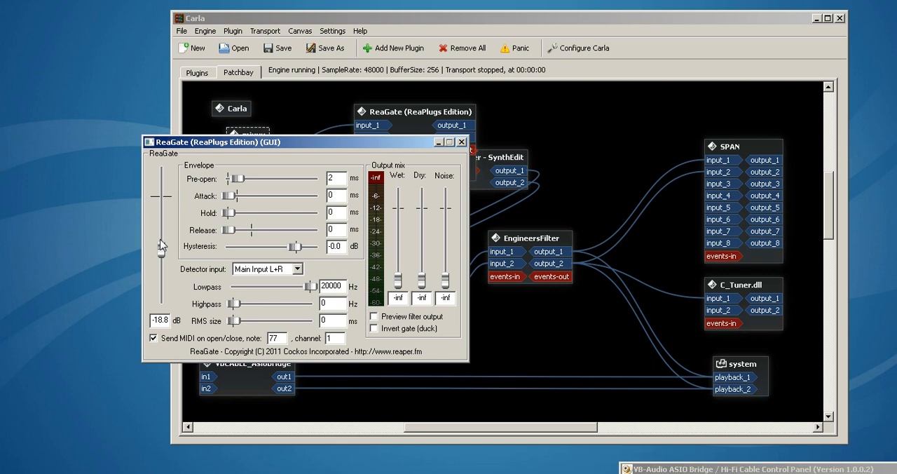
pyautogui.moveTo(180, 240)
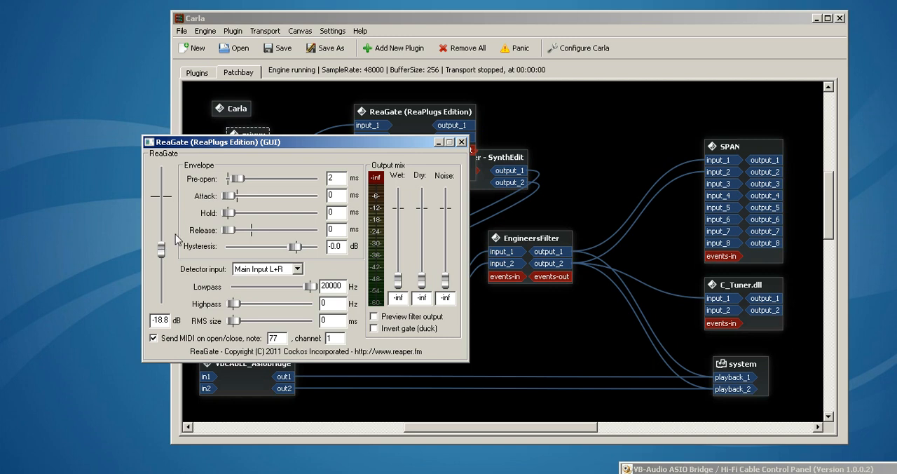
pyautogui.moveTo(311, 282)
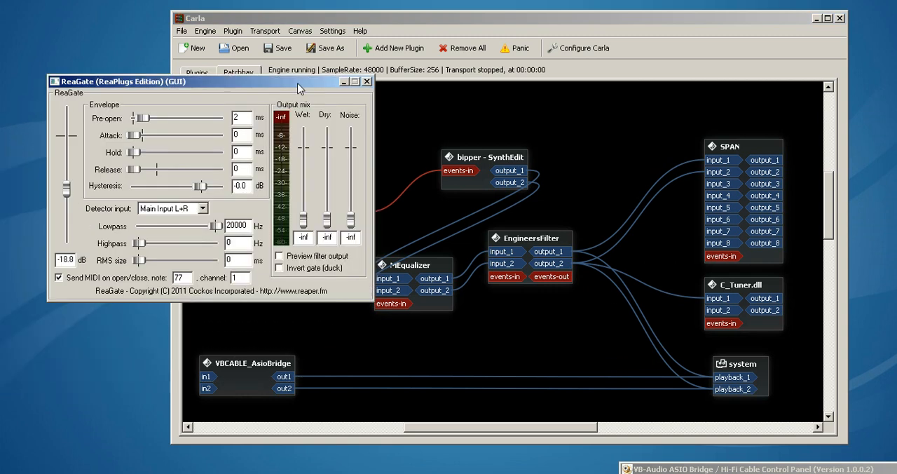
# - Move the bipper SynthEdit node higher in the patchbay so it is fully visible
pyautogui.moveTo(484, 158); pyautogui.dragTo(521, 134)
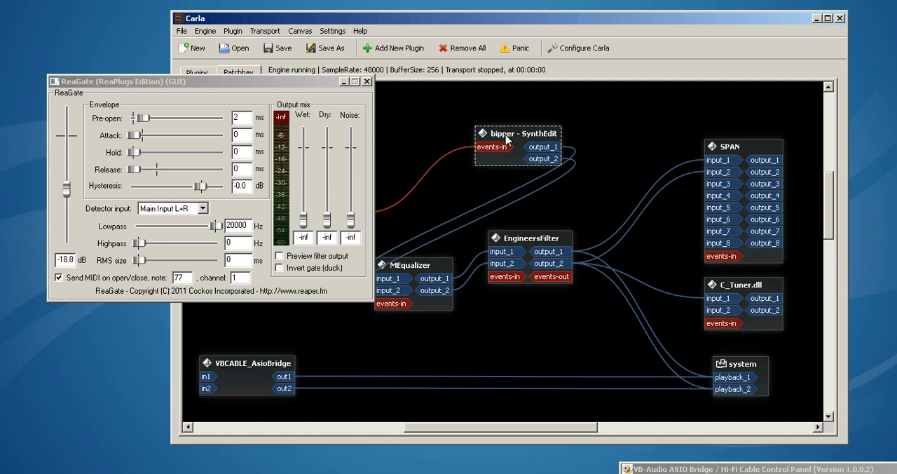
pyautogui.moveTo(519, 133); pyautogui.dragTo(502, 126)
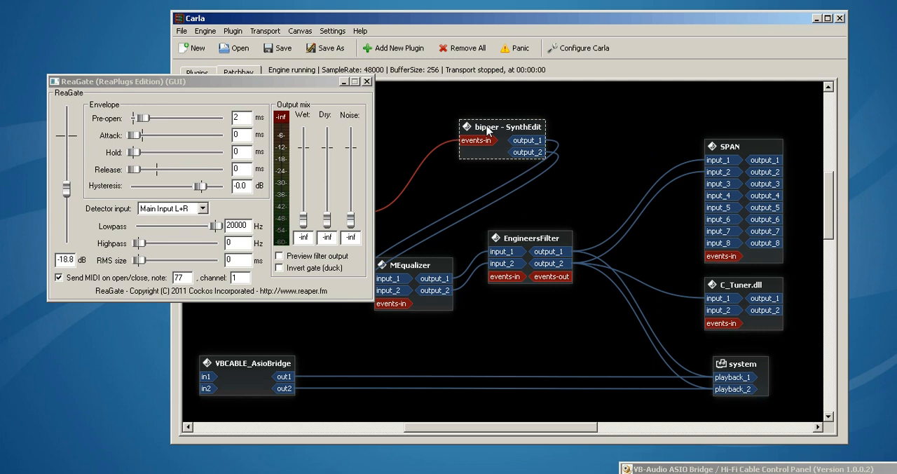
pyautogui.moveTo(175, 268)
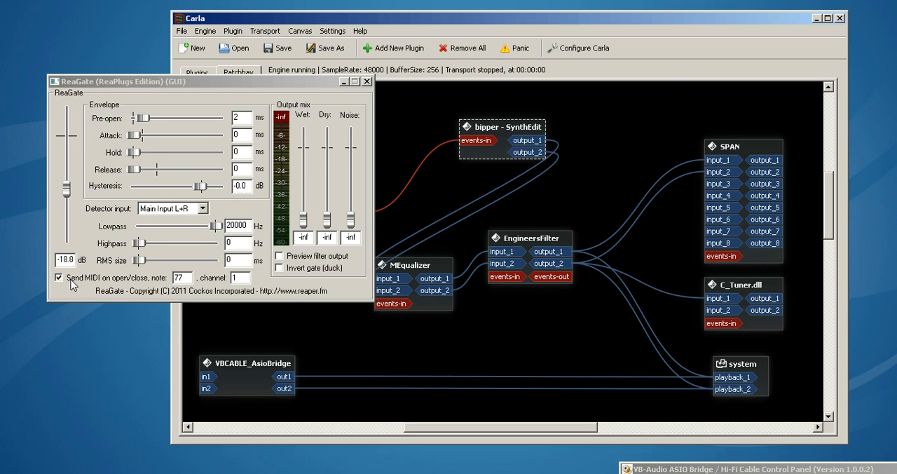
pyautogui.moveTo(125, 287)
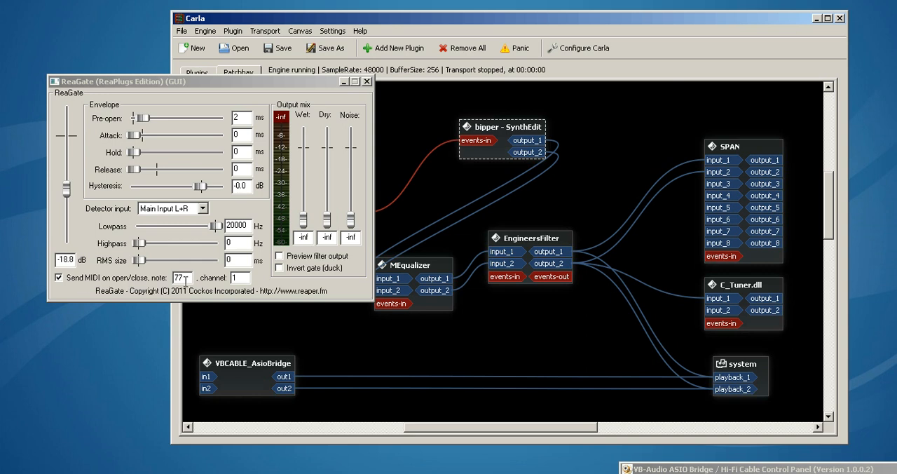
pyautogui.moveTo(196, 395)
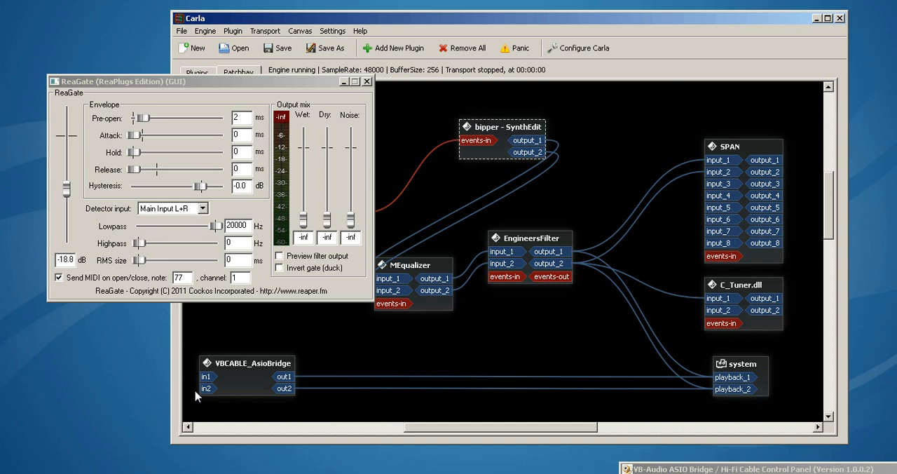
pyautogui.moveTo(197, 397)
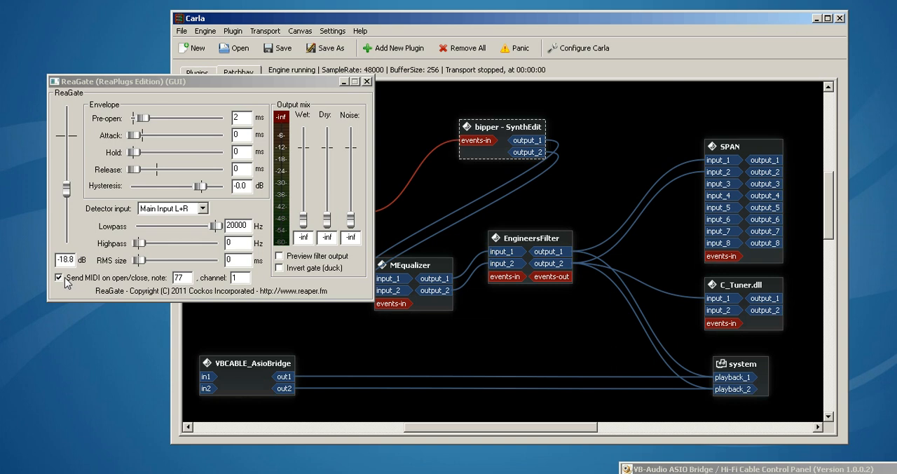
pyautogui.moveTo(146, 217)
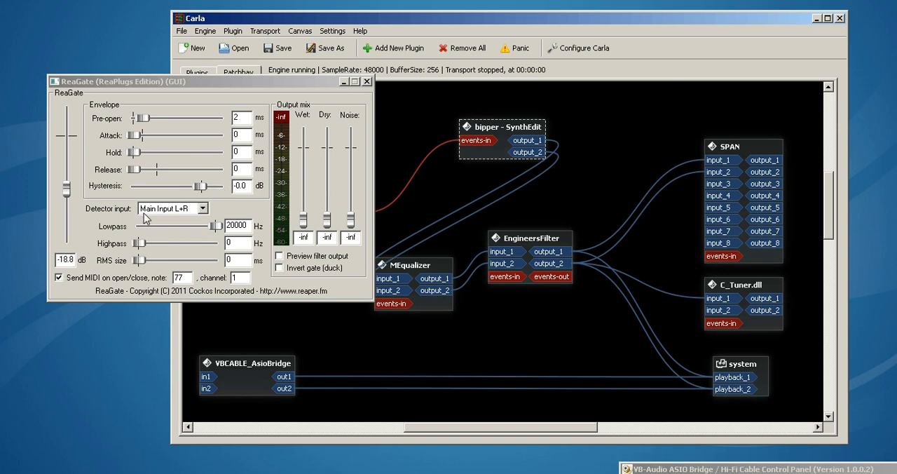
pyautogui.moveTo(86, 178)
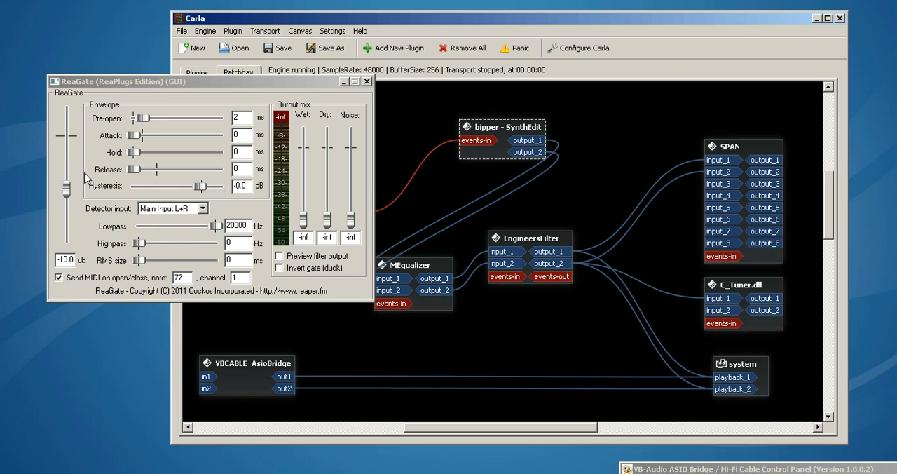
pyautogui.moveTo(65, 191)
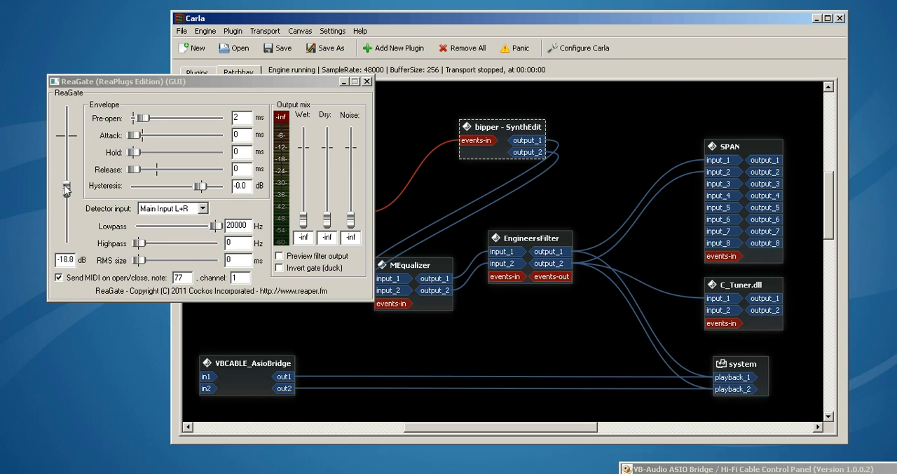
pyautogui.moveTo(65, 191)
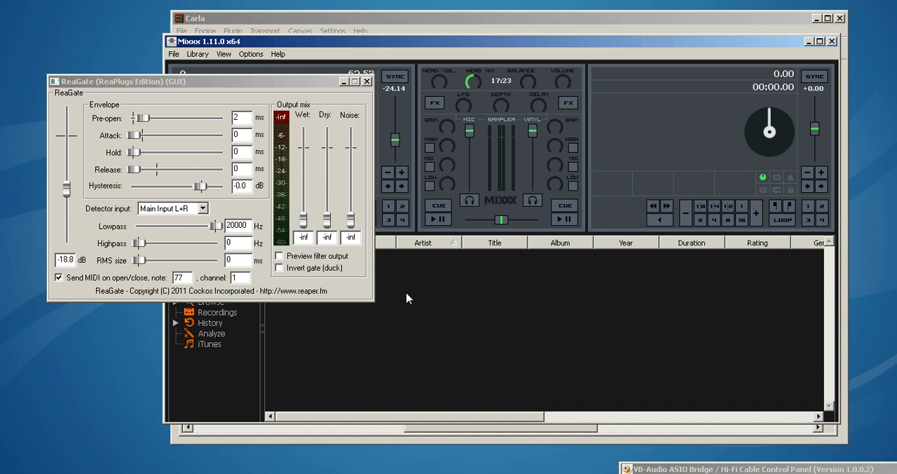
# - With the audiobook playing, sweep ReaGate's threshold and settle it at -21.0 dB
pyautogui.click(437, 219)
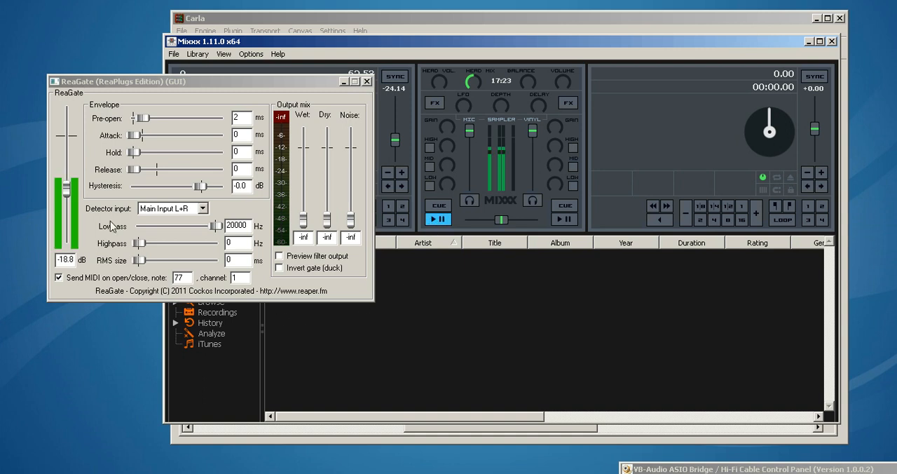
pyautogui.moveTo(64, 188); pyautogui.dragTo(65, 211)
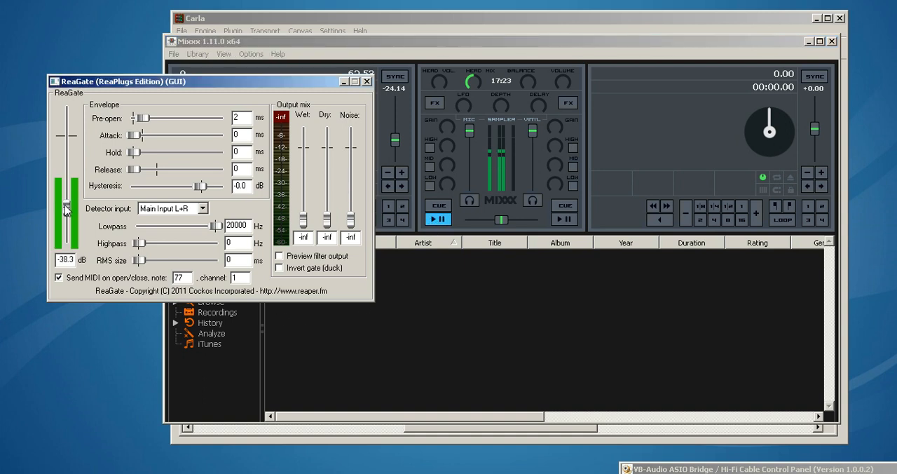
pyautogui.moveTo(66, 208); pyautogui.dragTo(66, 222)
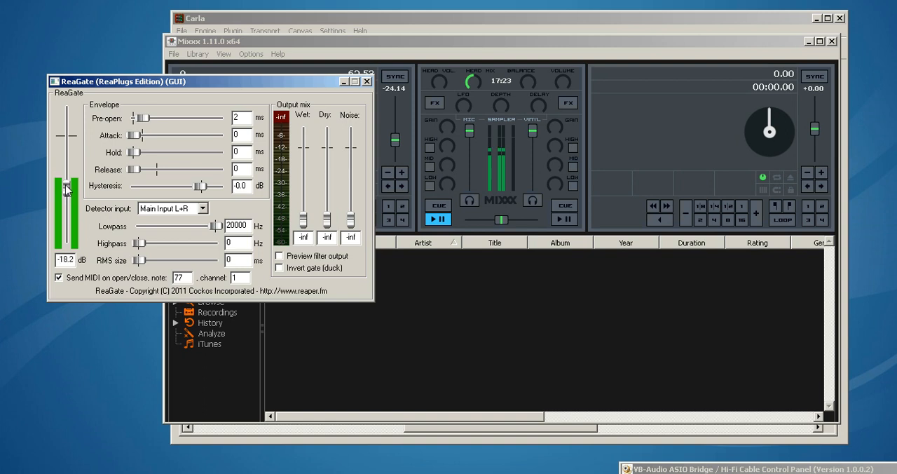
pyautogui.moveTo(66, 189); pyautogui.dragTo(66, 175)
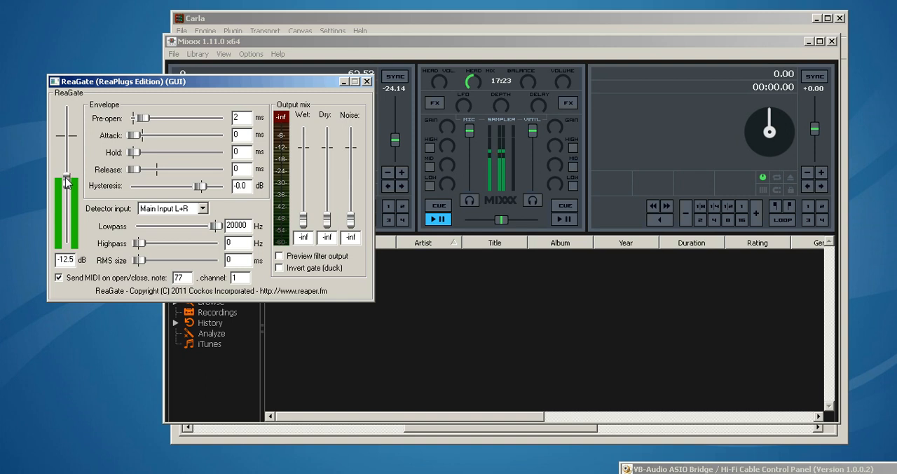
pyautogui.moveTo(66, 180); pyautogui.dragTo(66, 175)
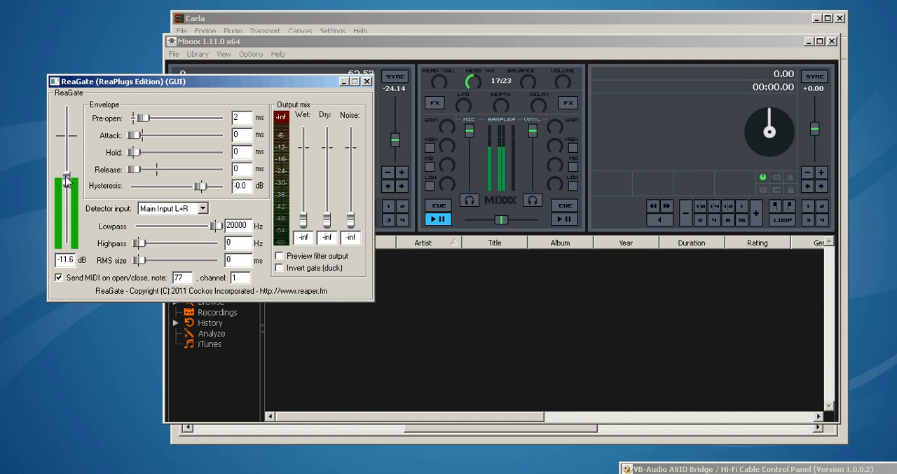
pyautogui.moveTo(66, 174); pyautogui.dragTo(66, 190)
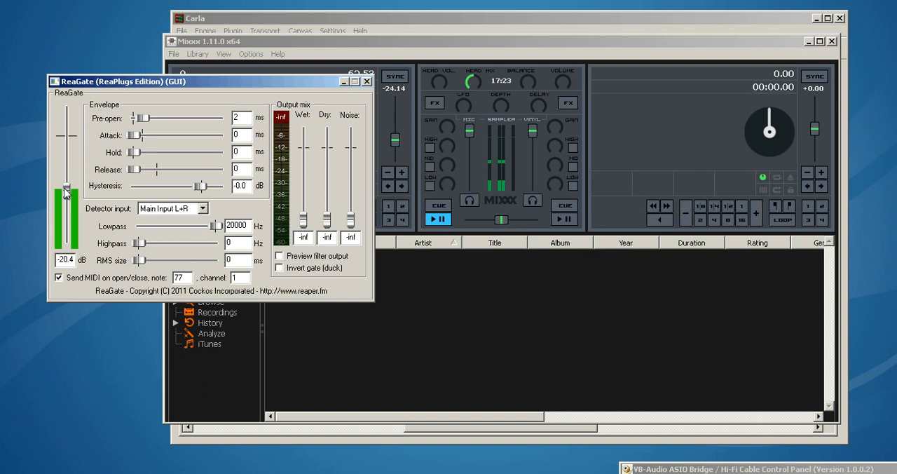
pyautogui.moveTo(66, 188); pyautogui.dragTo(66, 193)
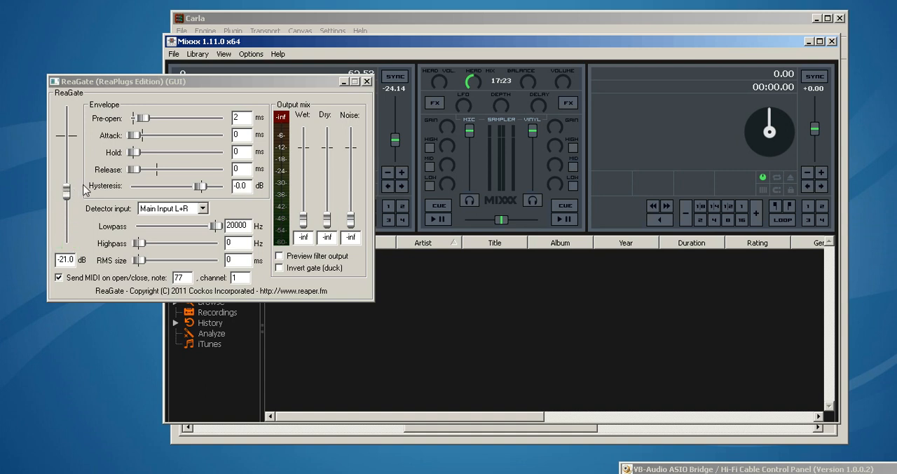
pyautogui.moveTo(71, 193)
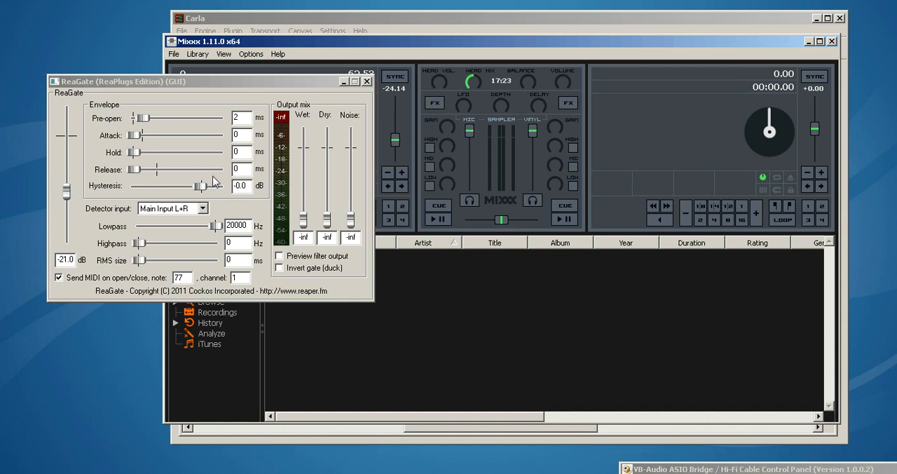
# - Nudge hysteresis and return it to -0.0 dB, then bring Mixxx to the front
pyautogui.moveTo(207, 185); pyautogui.dragTo(196, 185)
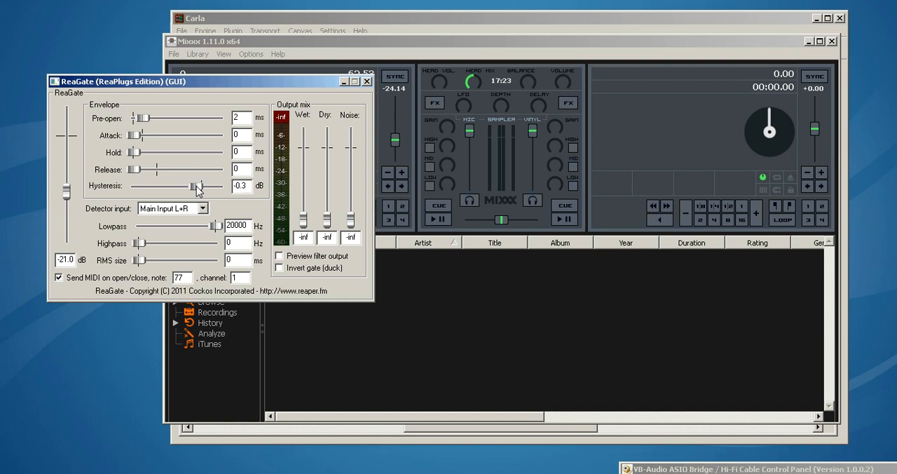
pyautogui.moveTo(190, 185); pyautogui.dragTo(203, 185)
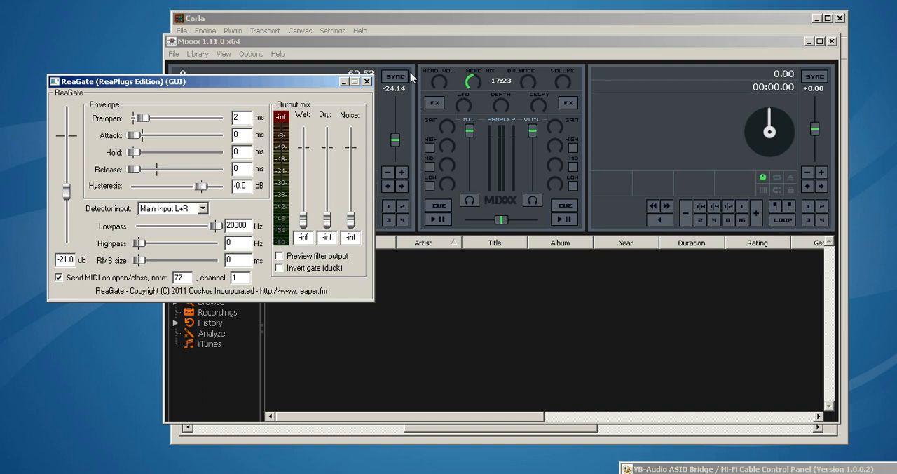
pyautogui.moveTo(105, 126)
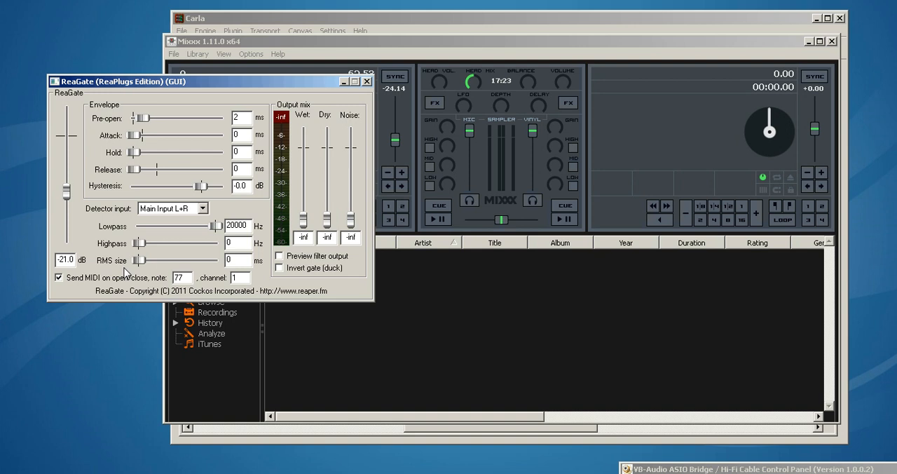
pyautogui.moveTo(339, 83)
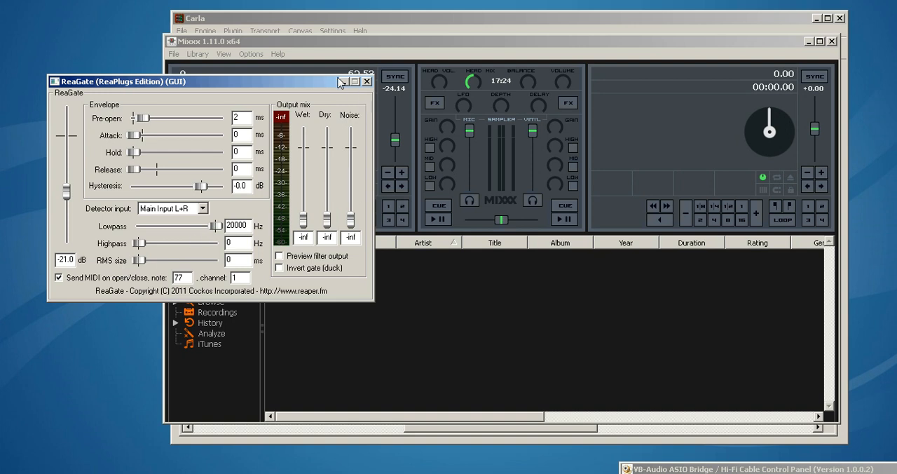
pyautogui.click(366, 82)
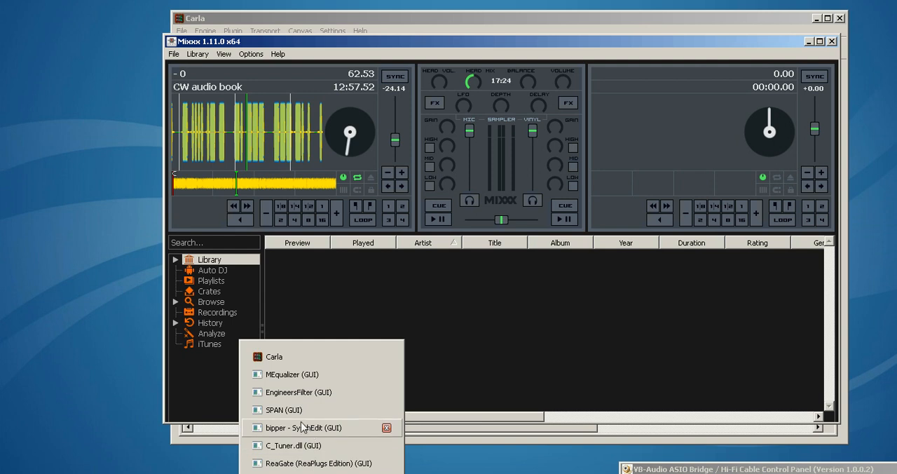
# - Bring the Mixxx deck playing the CW audiobook forward, then reopen Carla's plugin window list
pyautogui.click(284, 409)
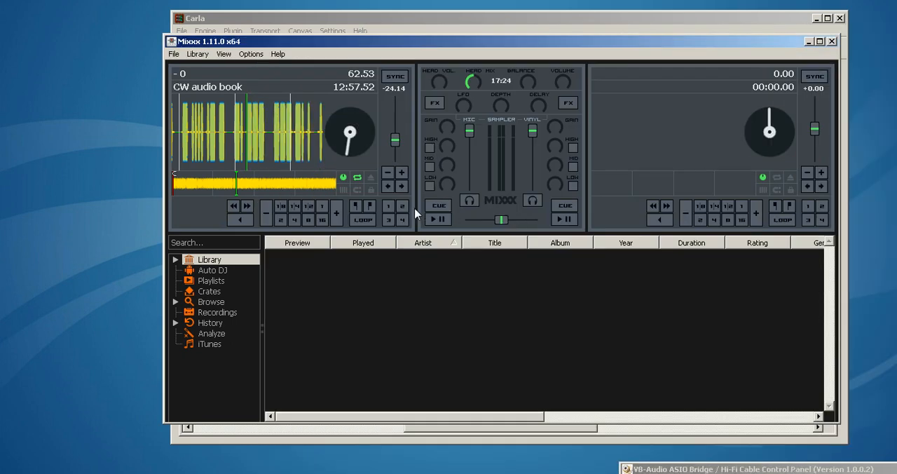
pyautogui.click(437, 219)
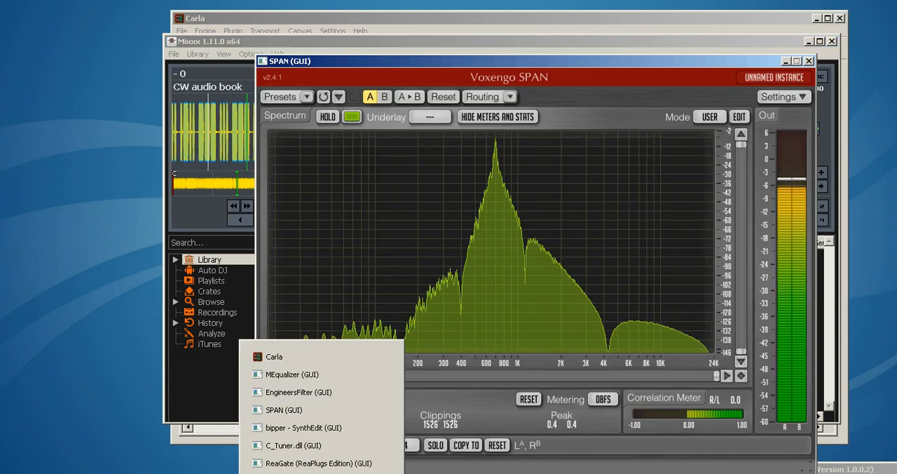
# - Show the MEqualizer and EngineersFilter windows and switch EngineersFilter to Bandpass around 818 Hz
pyautogui.click(291, 373)
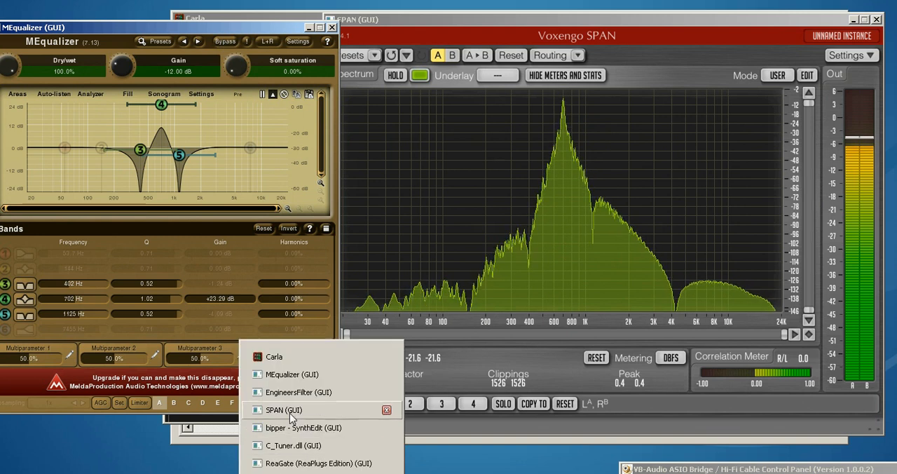
pyautogui.click(299, 393)
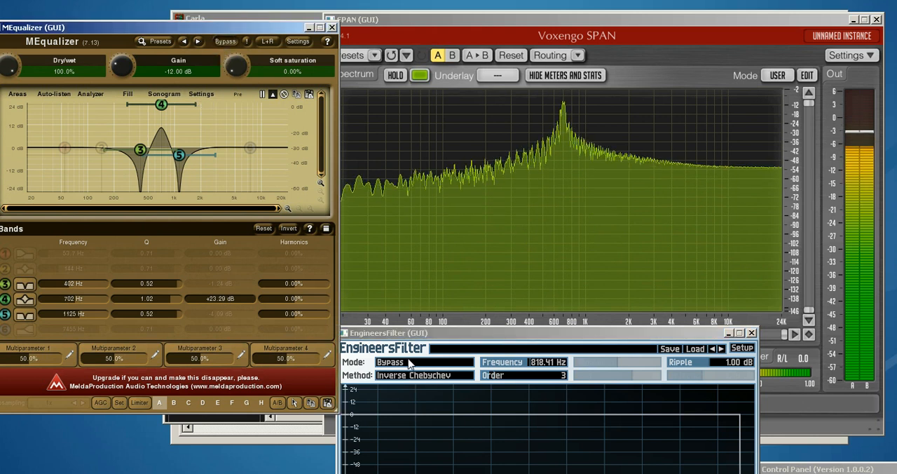
pyautogui.click(424, 362)
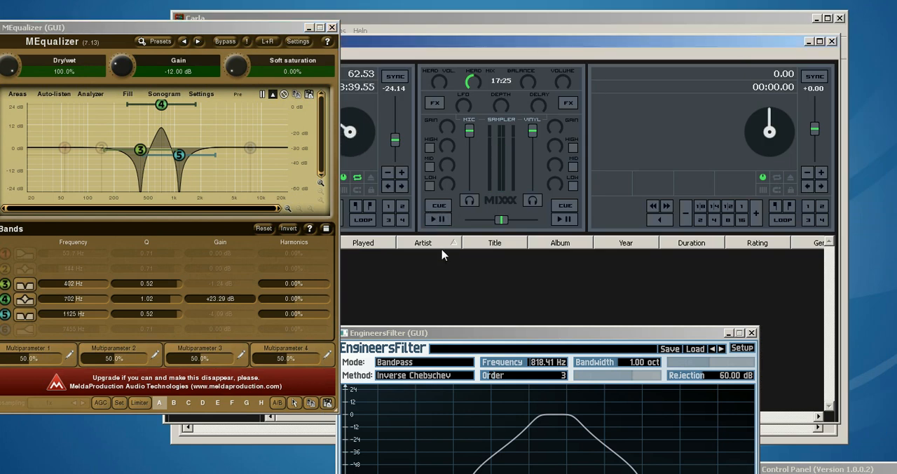
pyautogui.moveTo(516, 73)
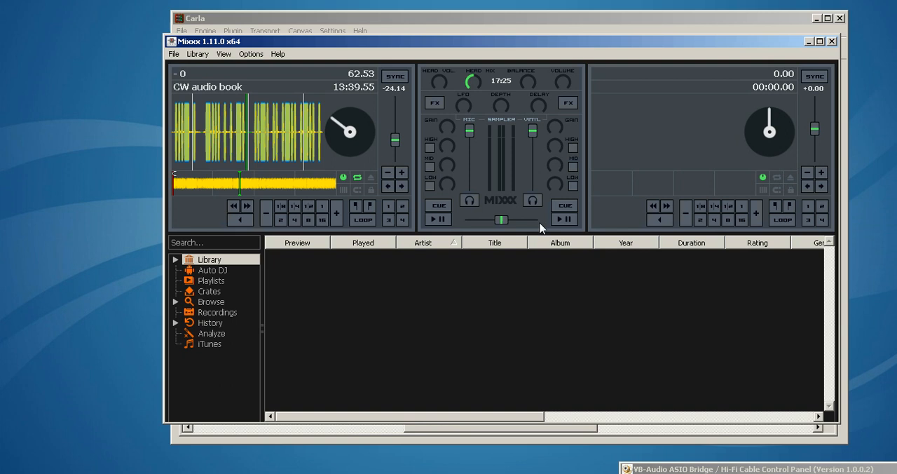
pyautogui.moveTo(362, 191)
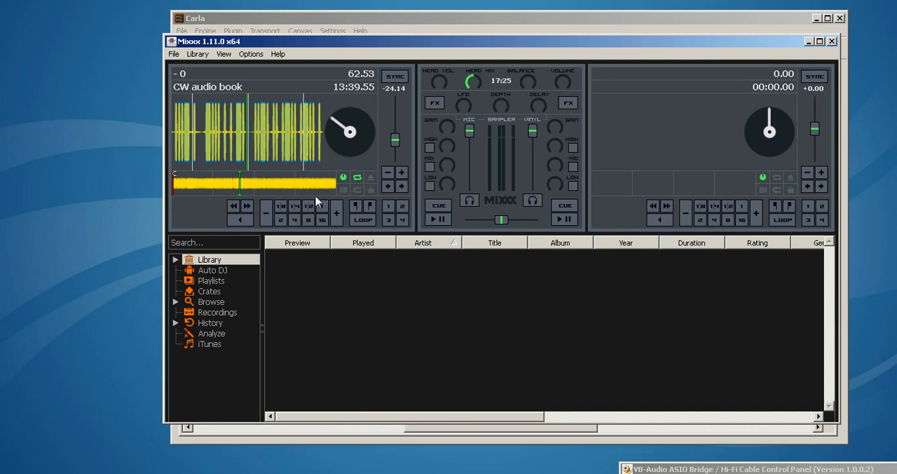
pyautogui.moveTo(275, 185)
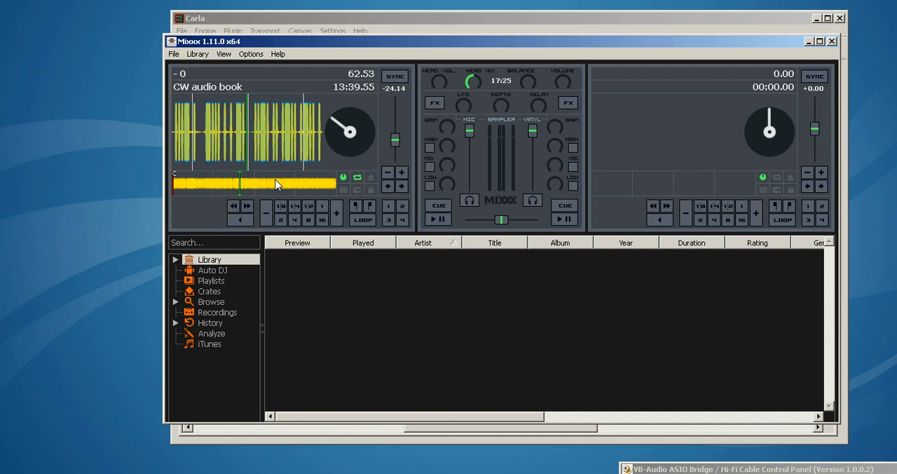
# - Sweep deck 1's rate slider down to about -57% and back up to +39.60 (113.87 BPM)
pyautogui.moveTo(394, 132); pyautogui.dragTo(394, 147)
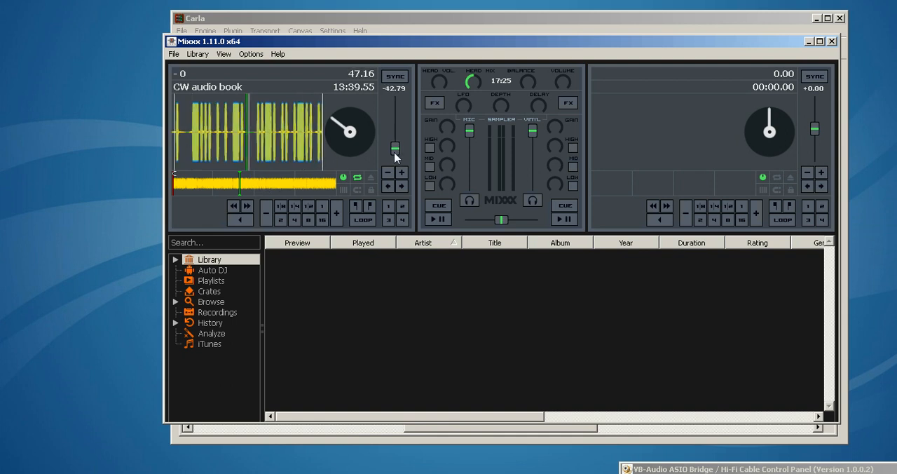
pyautogui.moveTo(395, 147); pyautogui.dragTo(395, 165)
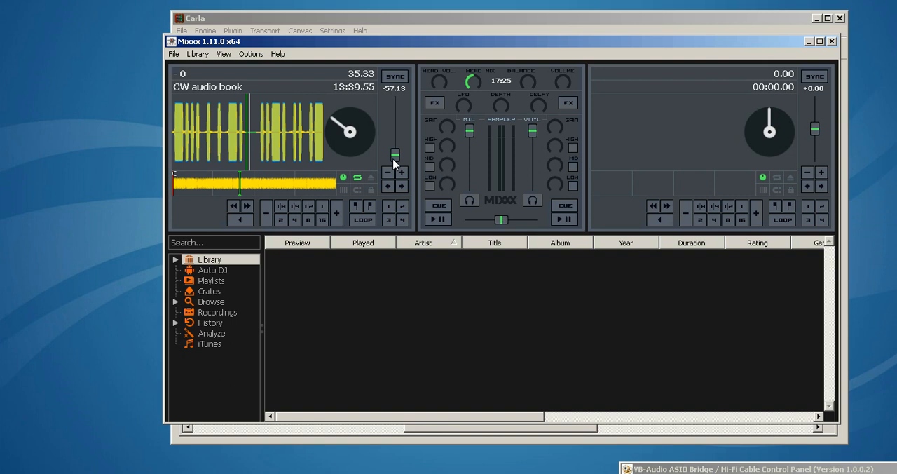
pyautogui.moveTo(396, 153); pyautogui.dragTo(396, 142)
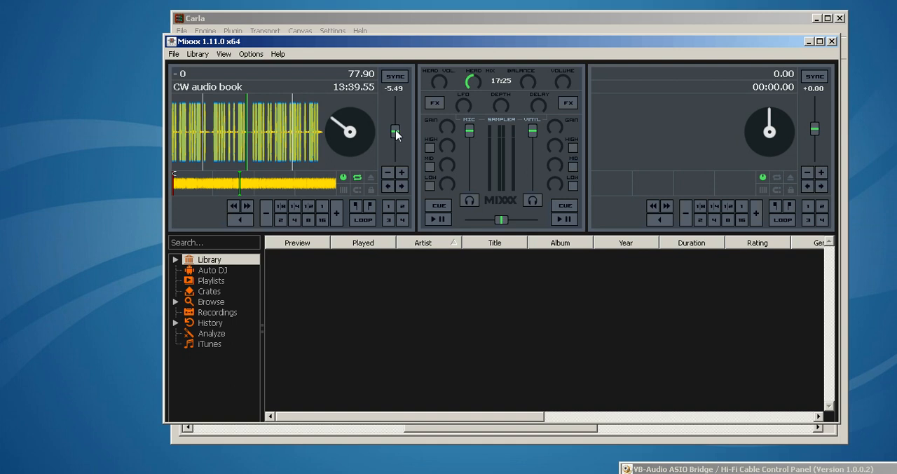
pyautogui.moveTo(395, 131)
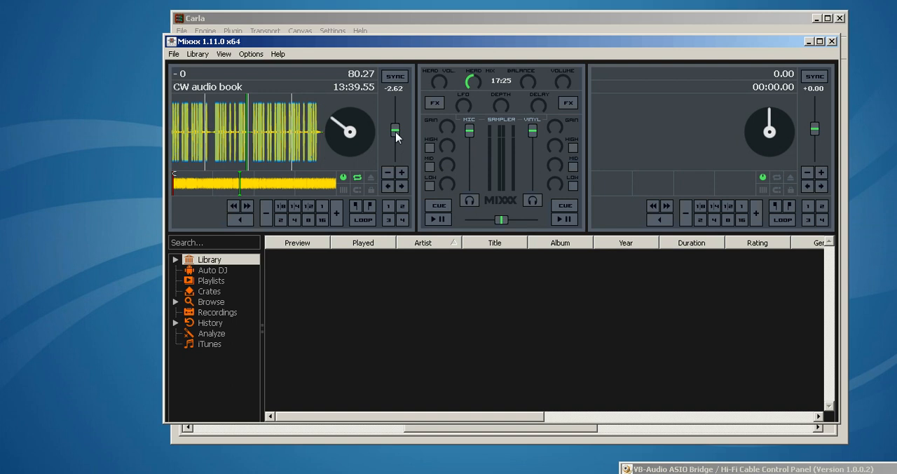
pyautogui.moveTo(395, 126); pyautogui.dragTo(395, 133)
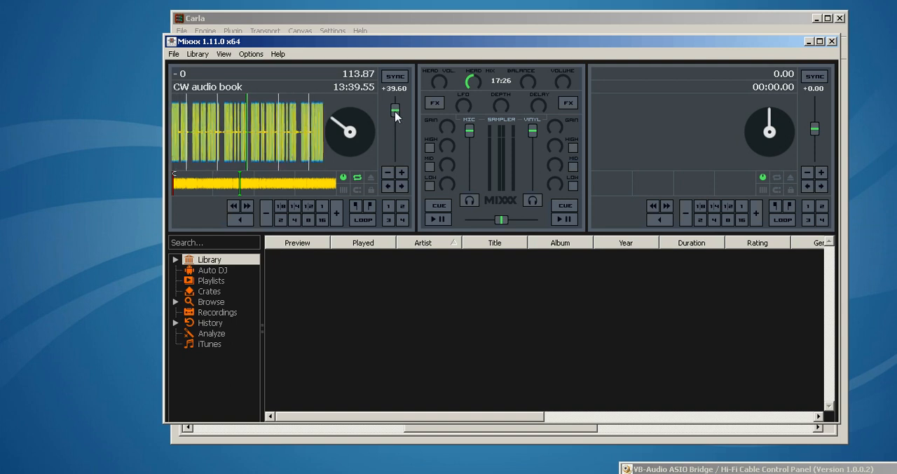
pyautogui.moveTo(395, 109); pyautogui.dragTo(395, 104)
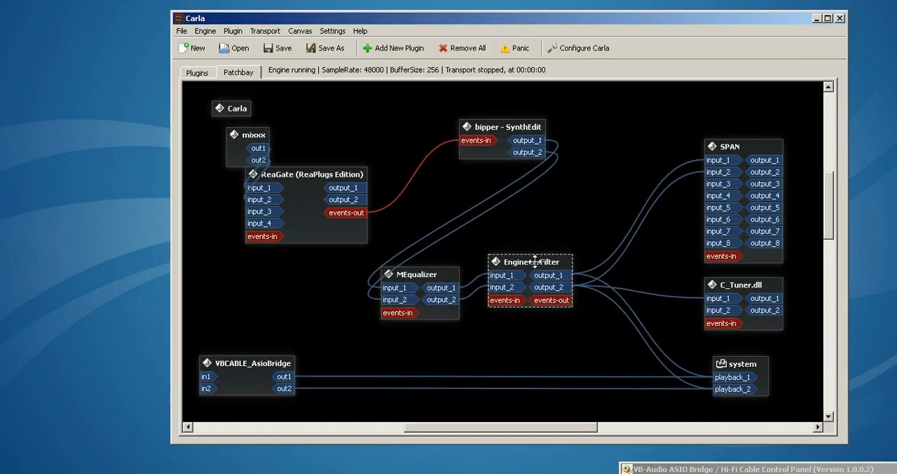
# - Nudge the EngineersFilter node slightly lower in Carla's patchbay, keeping its connections
pyautogui.moveTo(530, 261); pyautogui.dragTo(528, 275)
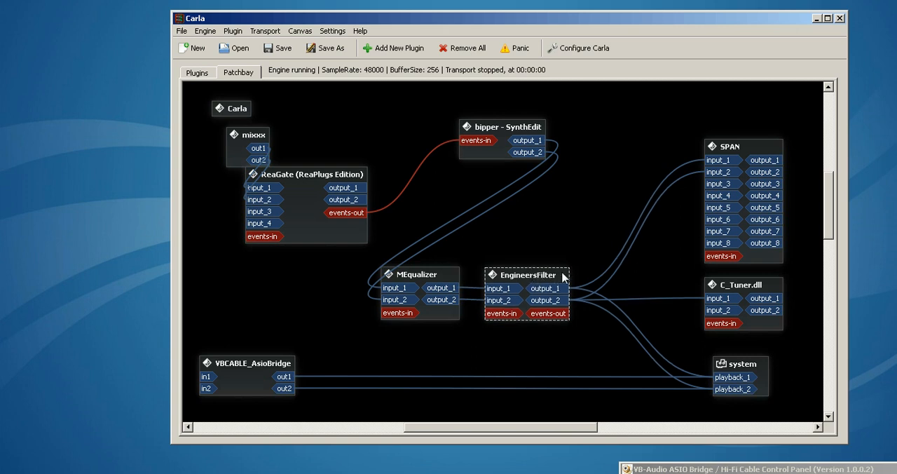
pyautogui.moveTo(573, 216)
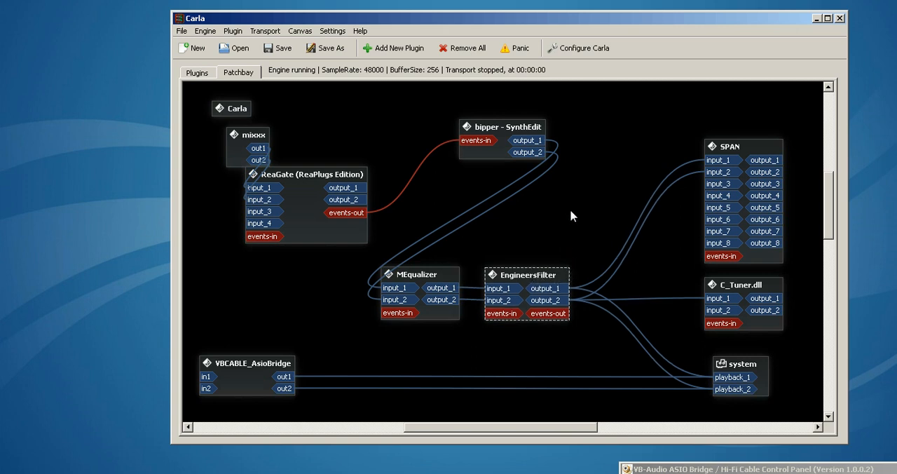